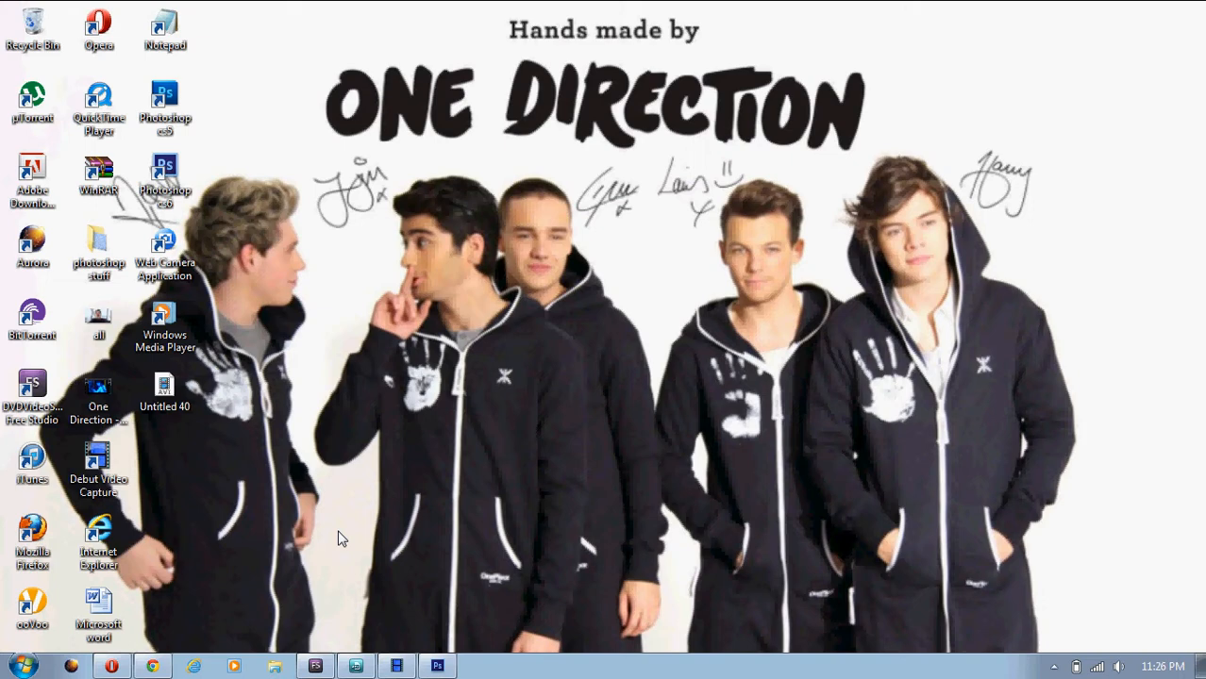
mouse_move(313, 604)
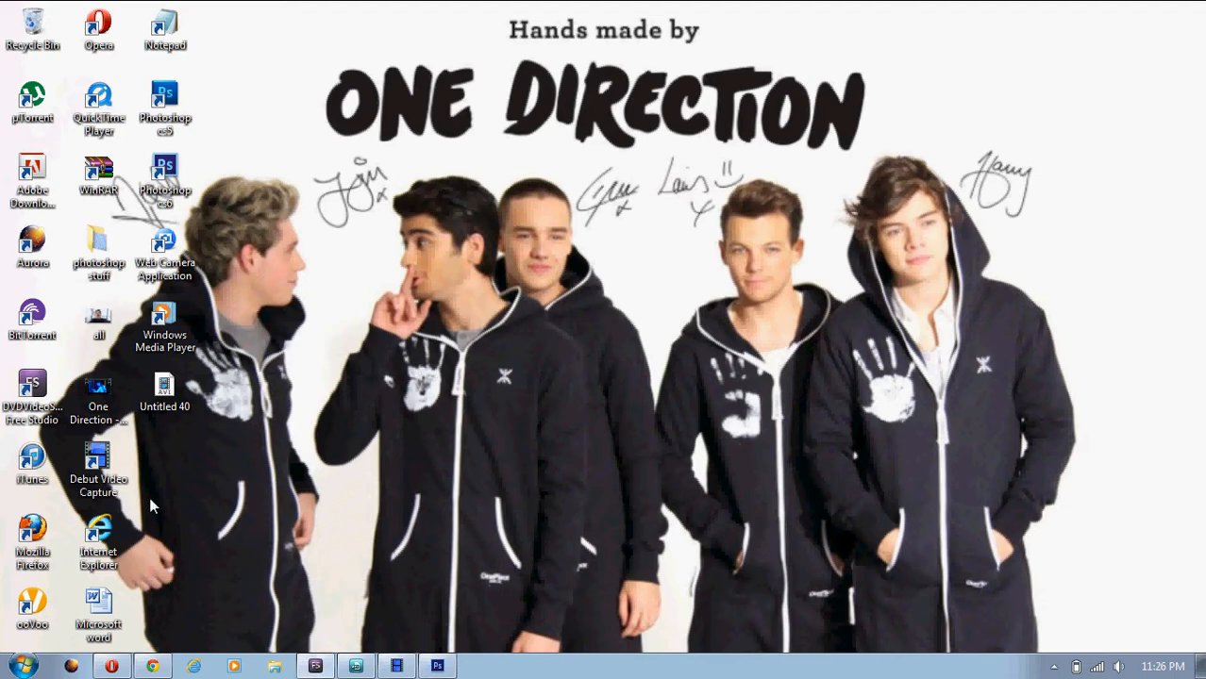
Launch Free Video to JPG Converter and bring up its Add files browser
click(98, 396)
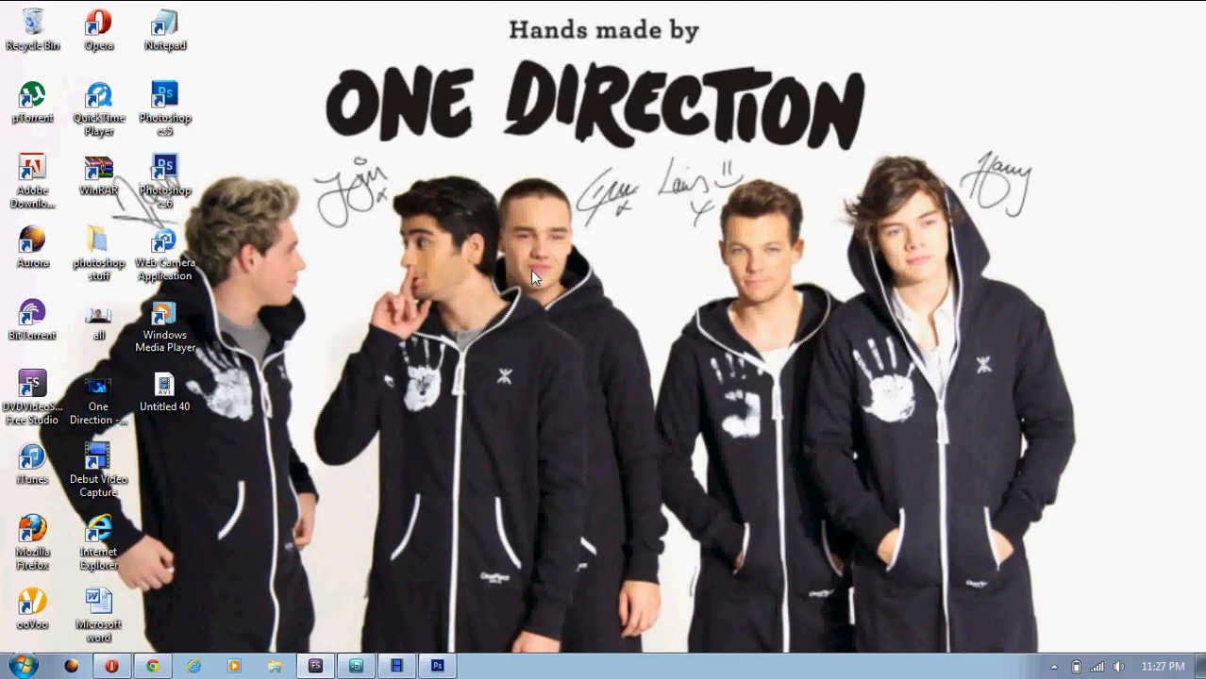
mouse_move(313, 257)
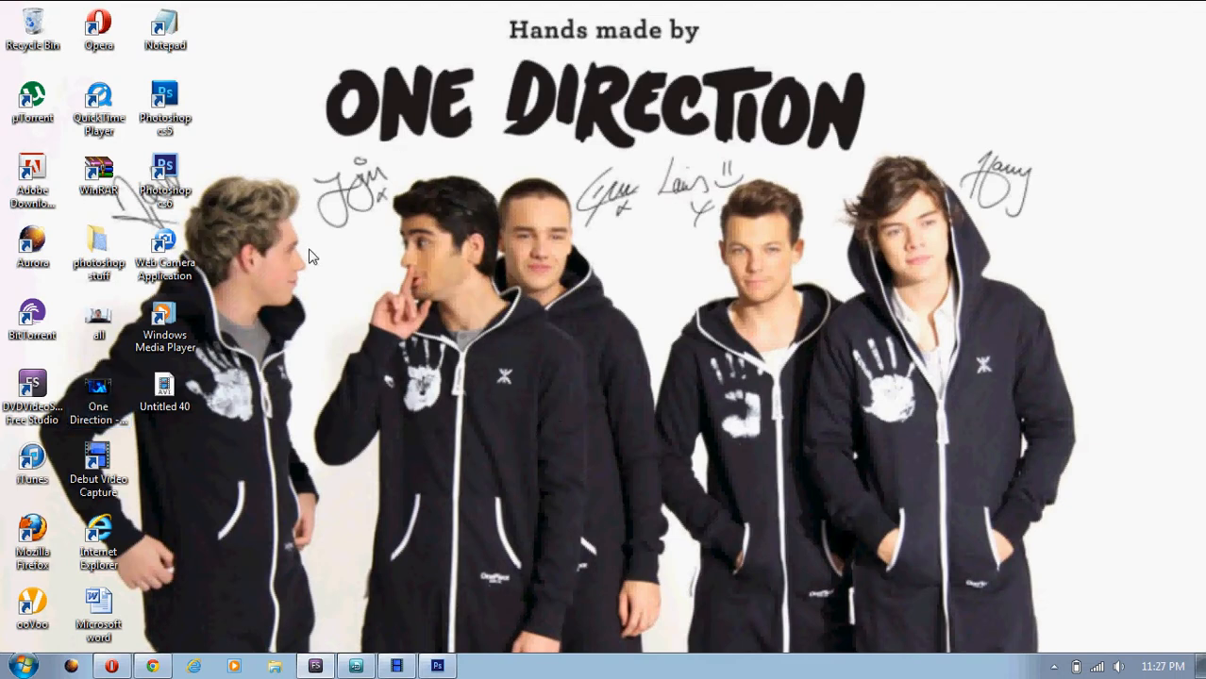
mouse_move(368, 410)
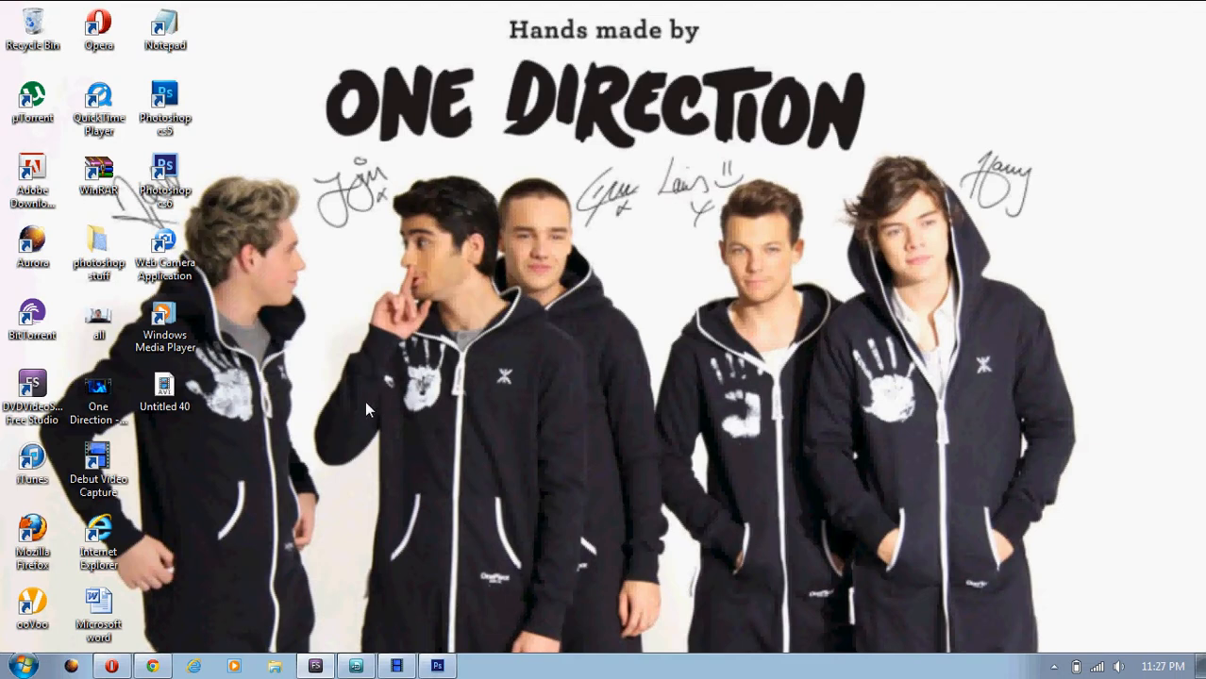
mouse_move(754, 284)
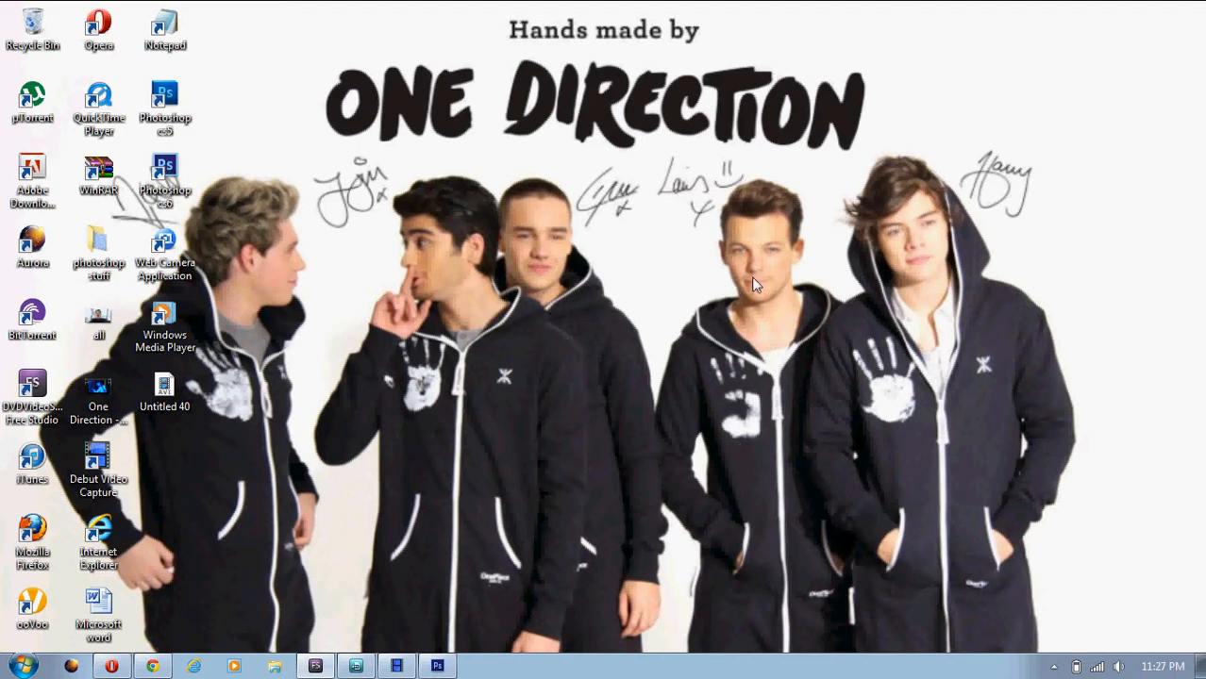
mouse_move(777, 463)
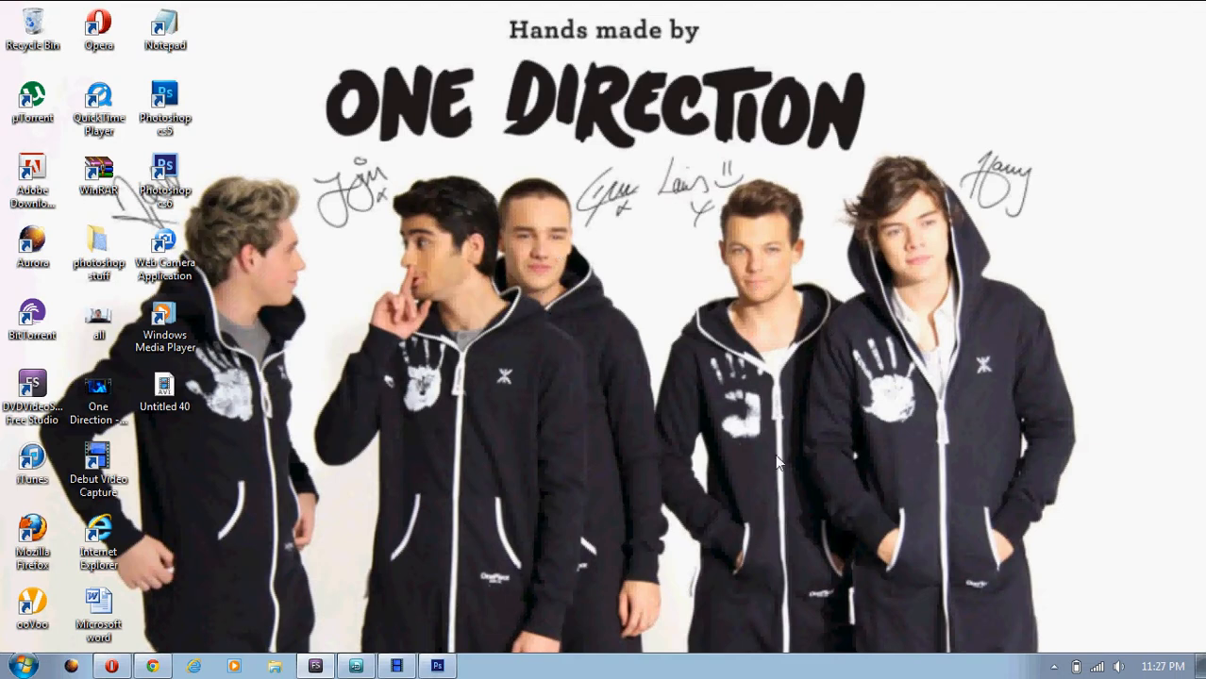
mouse_move(506, 368)
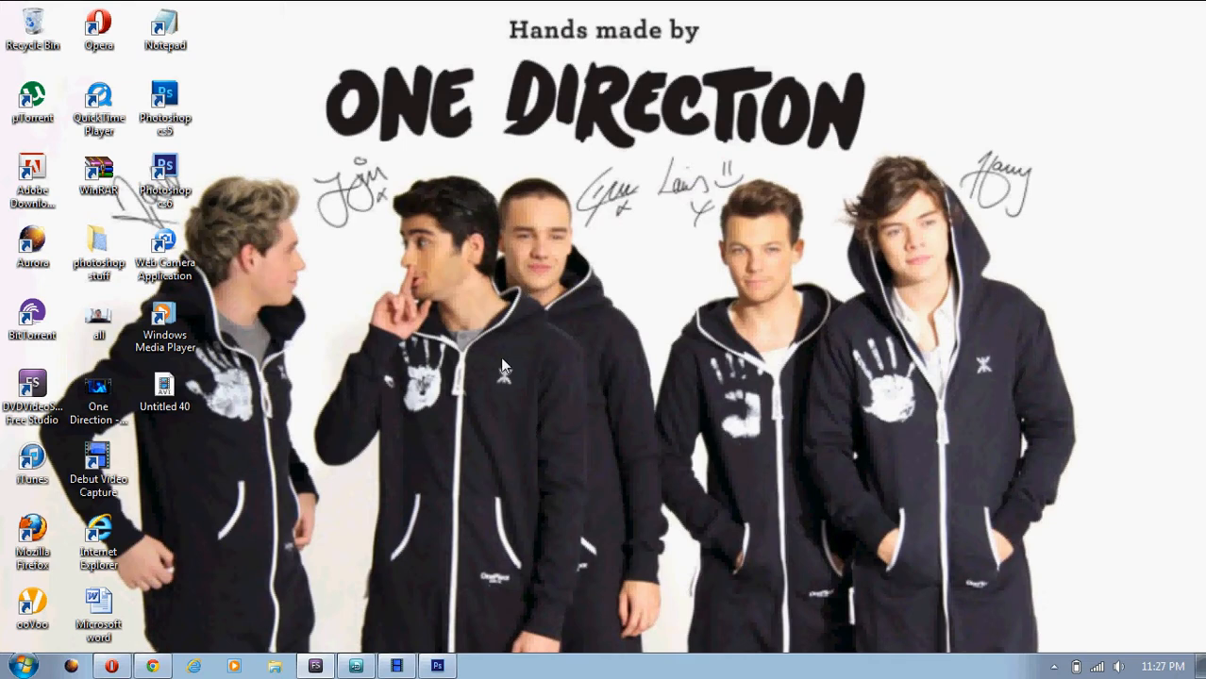
mouse_move(445, 564)
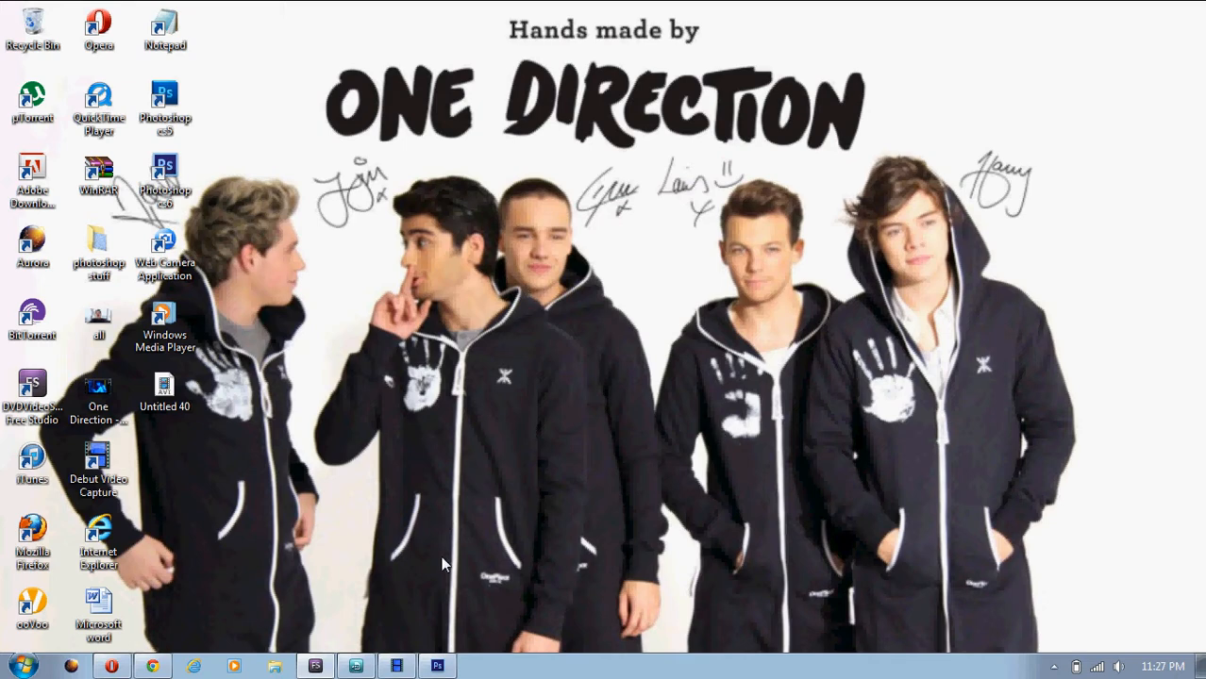
mouse_move(397, 476)
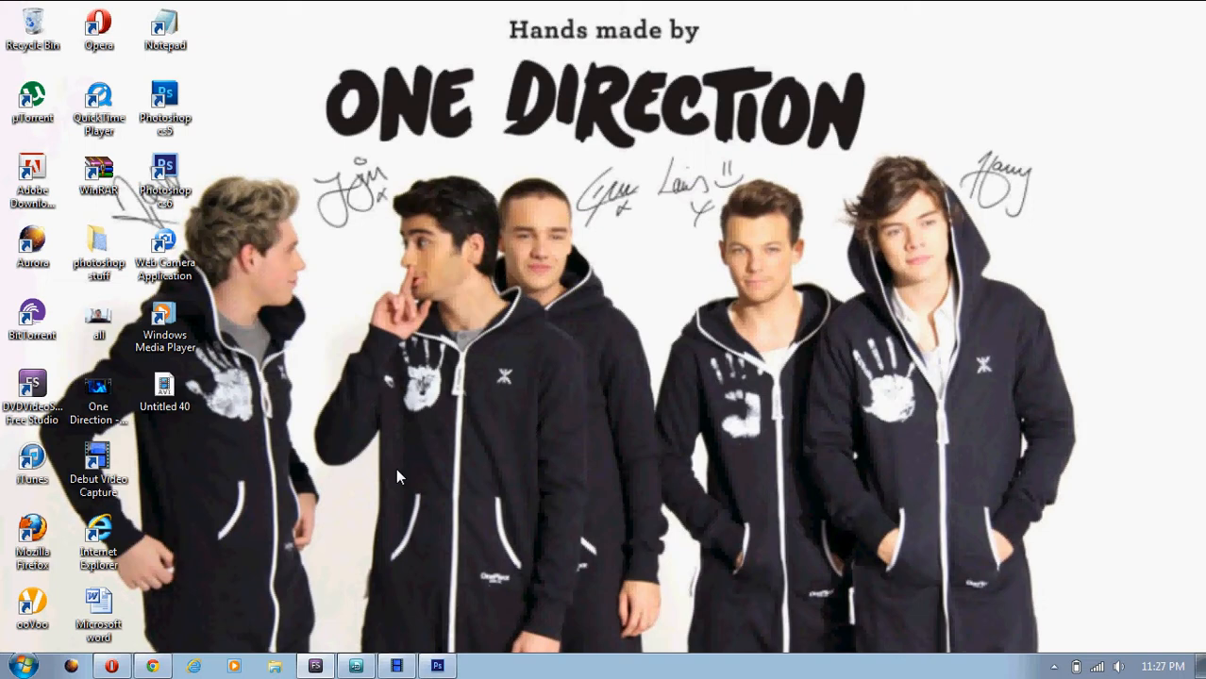
mouse_move(451, 272)
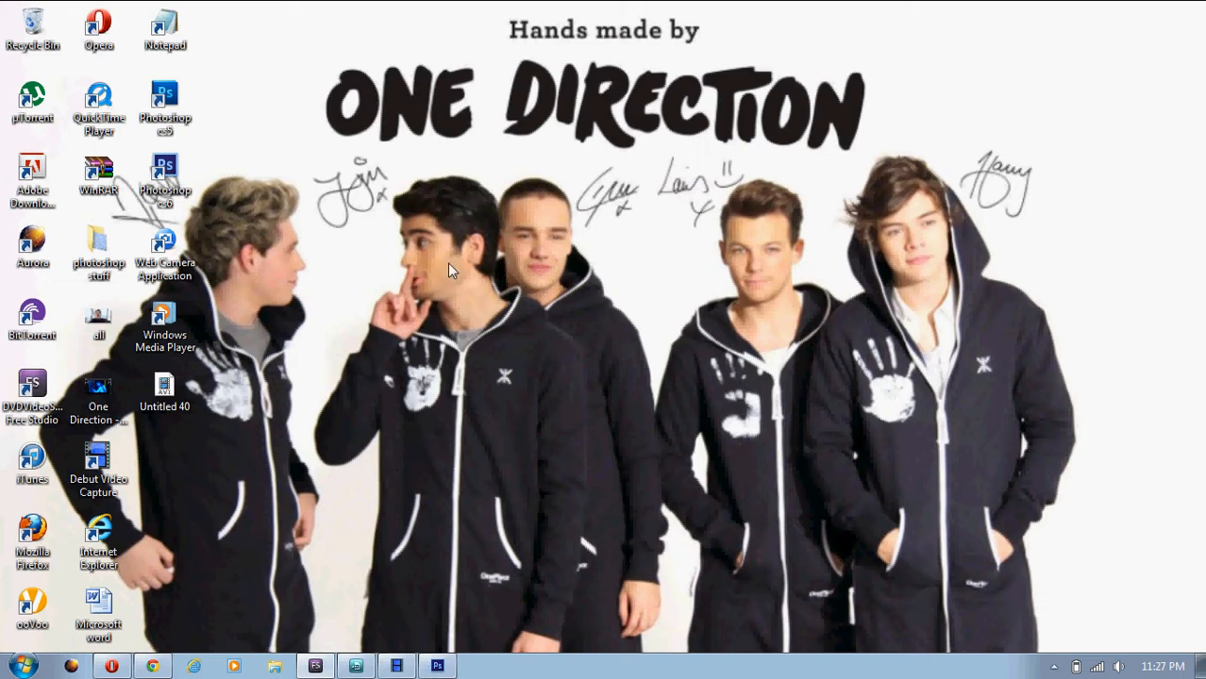
mouse_move(397, 327)
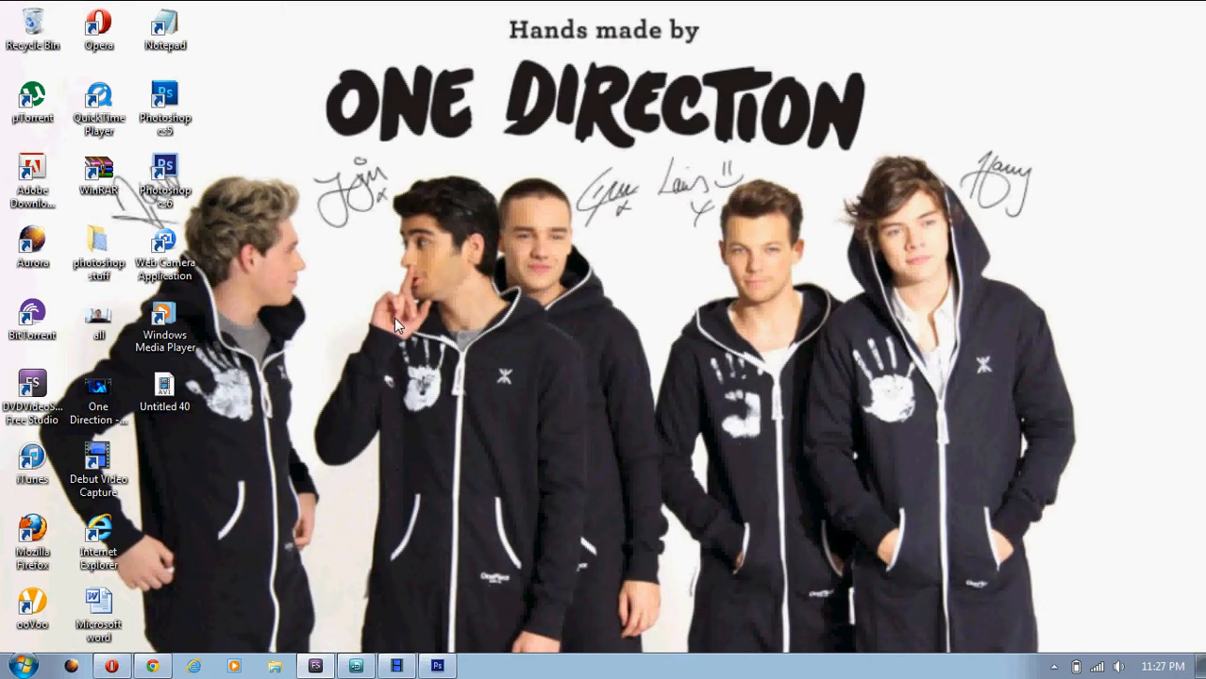
mouse_move(394, 575)
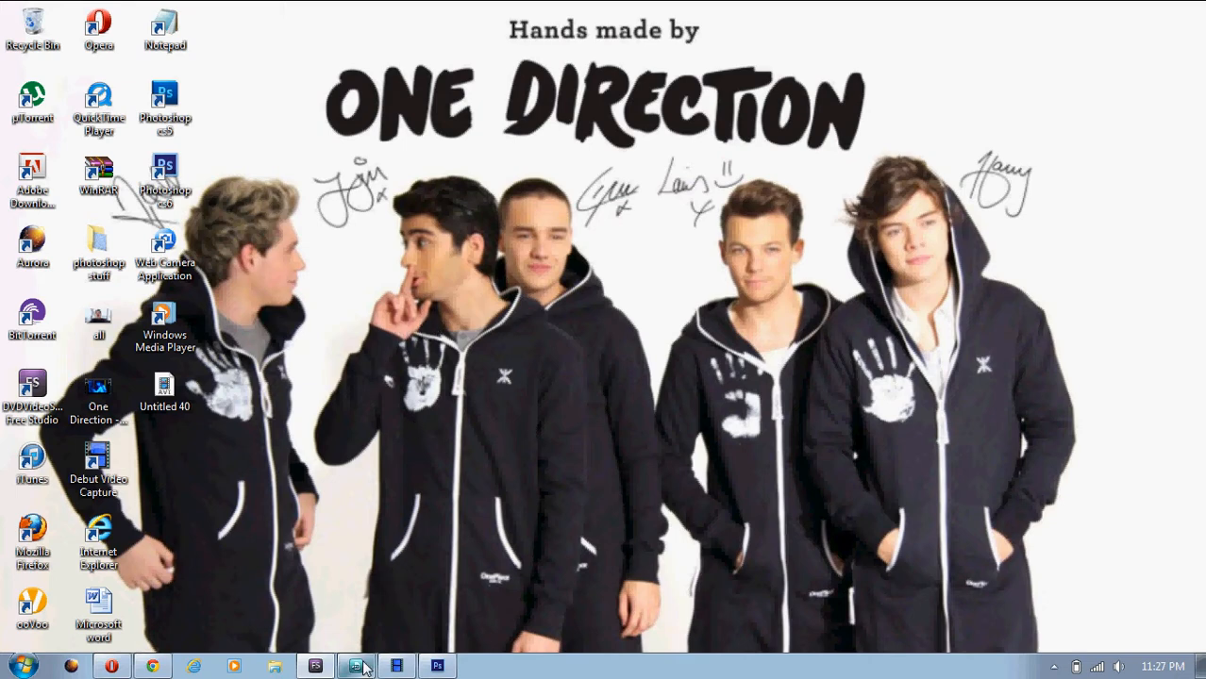
mouse_move(355, 666)
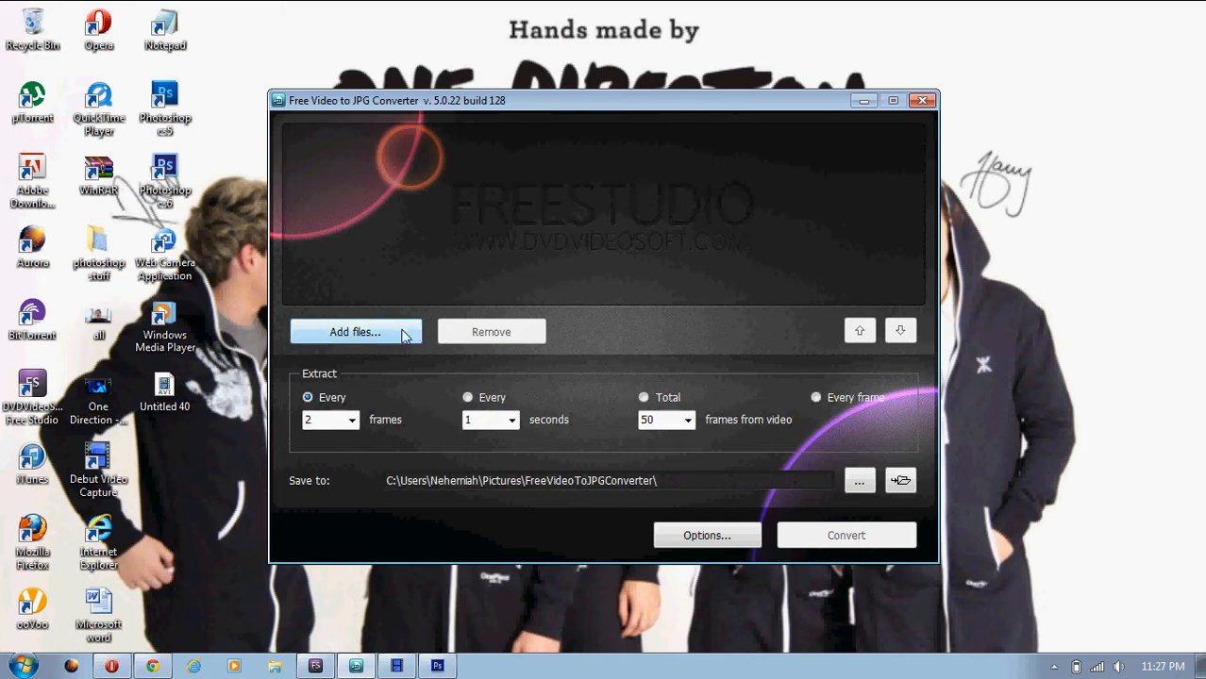
click(354, 332)
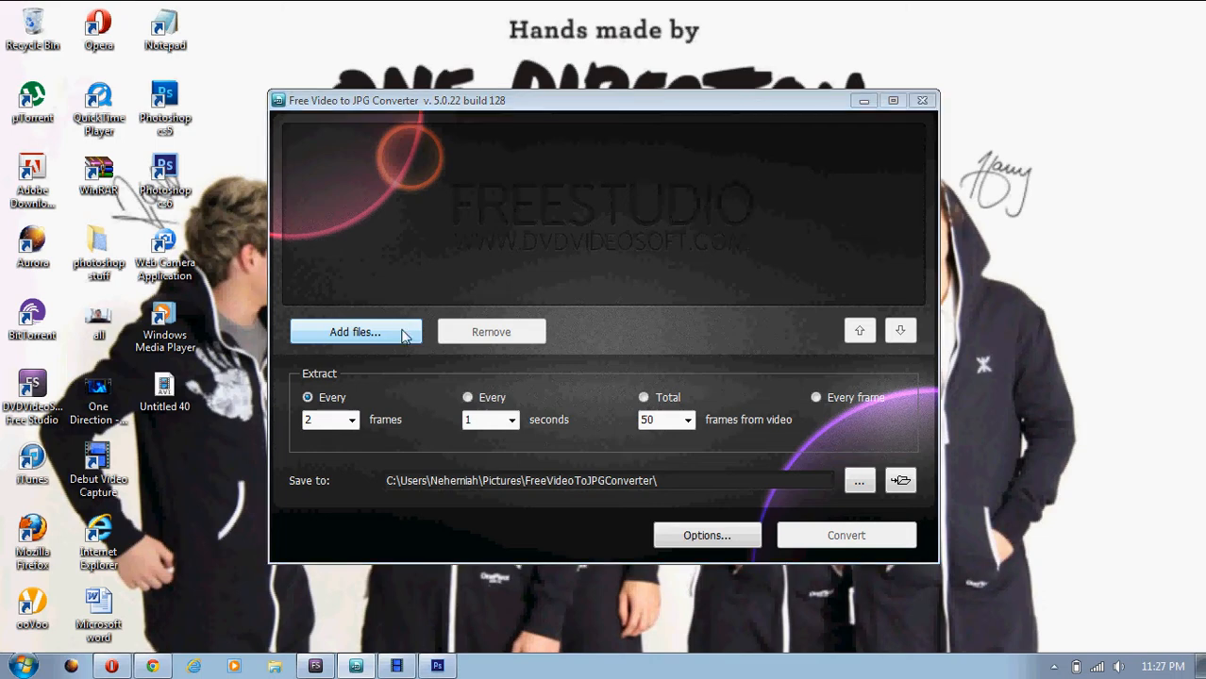
click(355, 332)
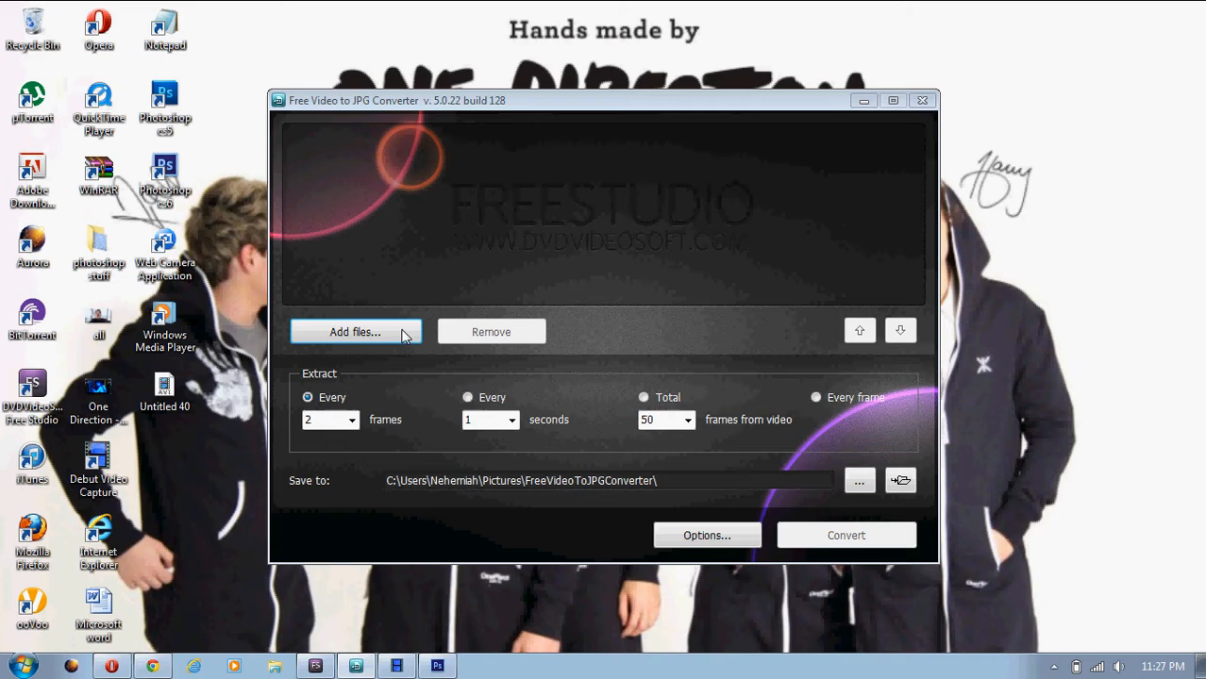
click(355, 332)
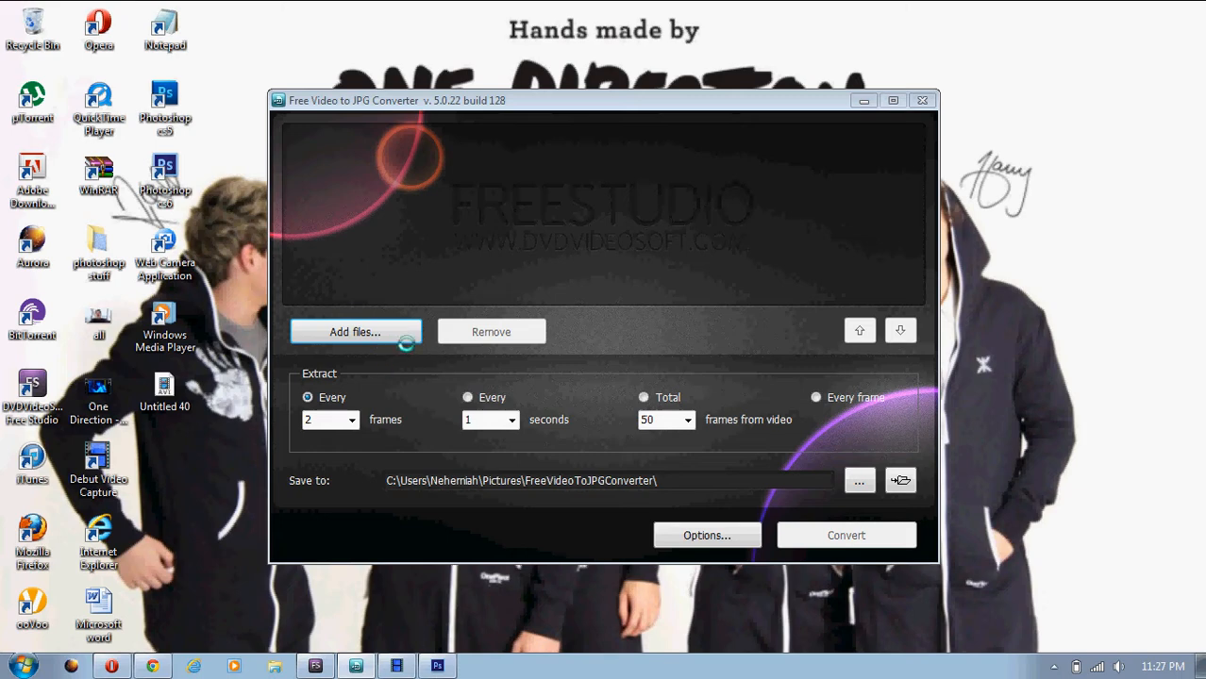
click(355, 332)
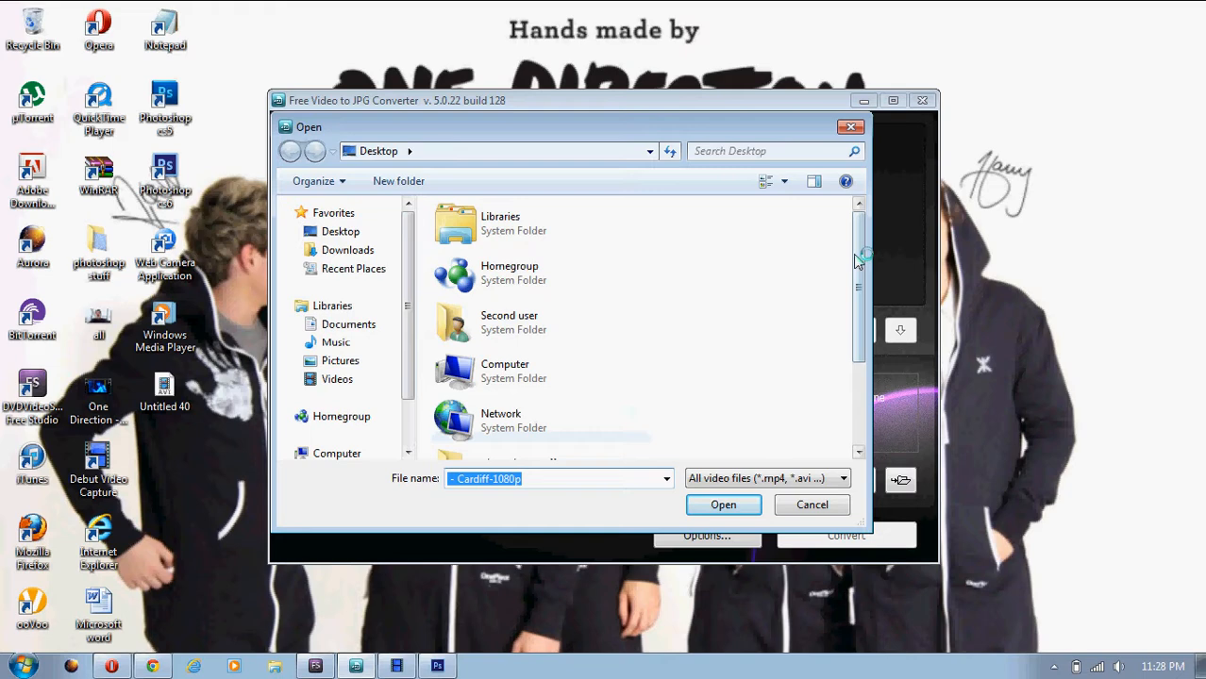
Pick the One Direction - Over Again - Cardiff-1080p video from the Desktop folder
scroll(down, 3)
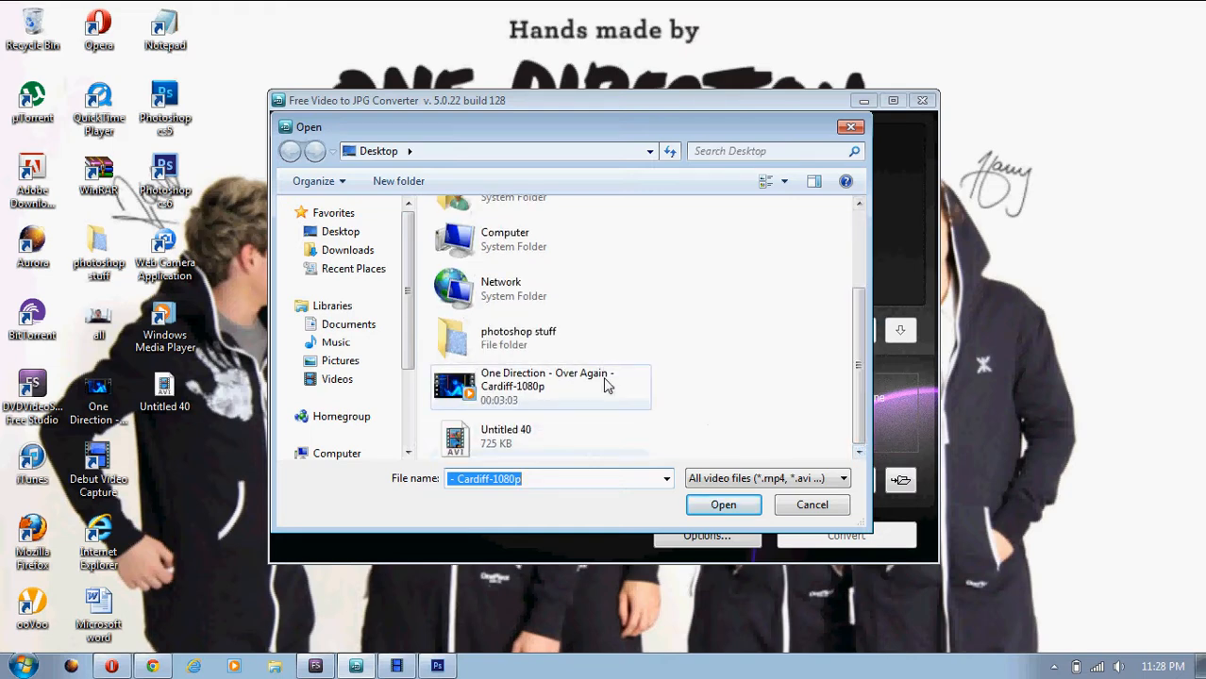
click(723, 505)
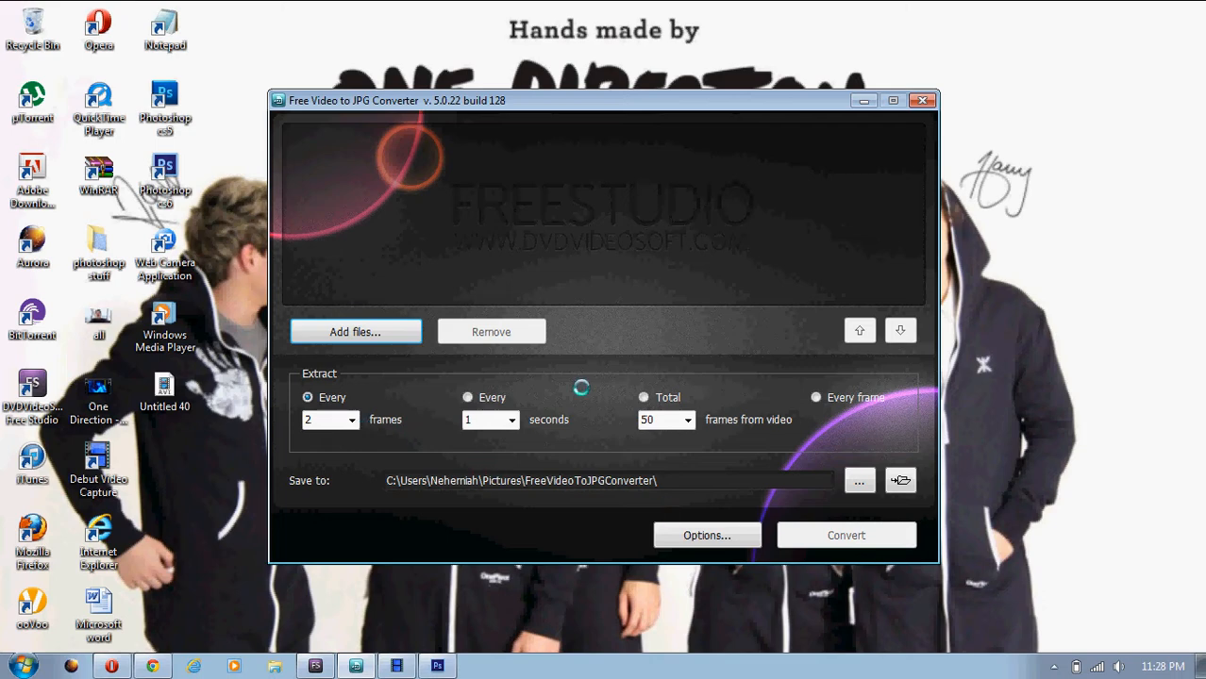
Get the Over Again video into the conversion list and leave the desktop showing
click(355, 332)
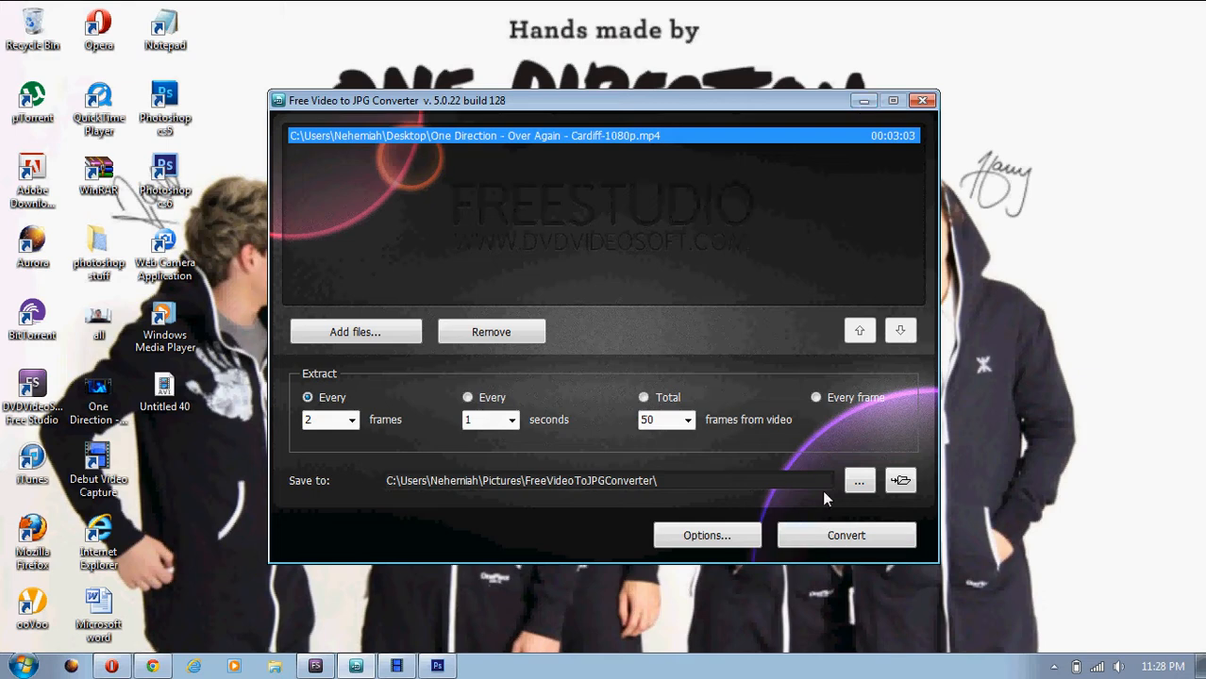
mouse_move(832, 457)
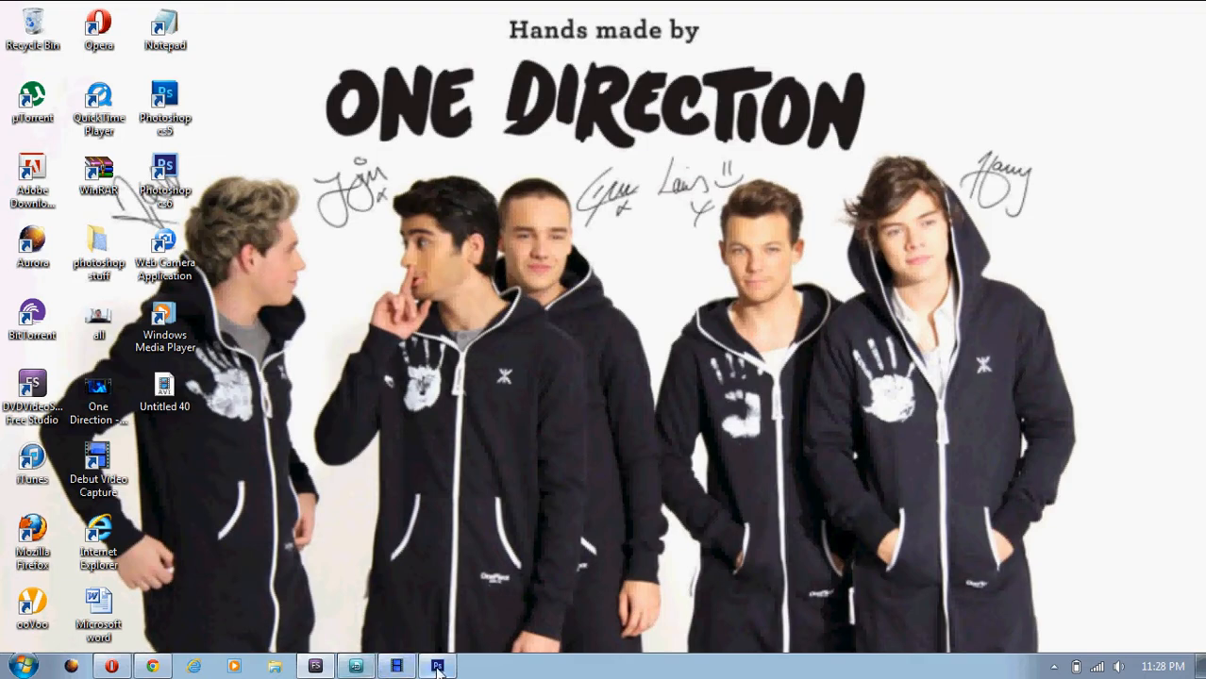
click(438, 666)
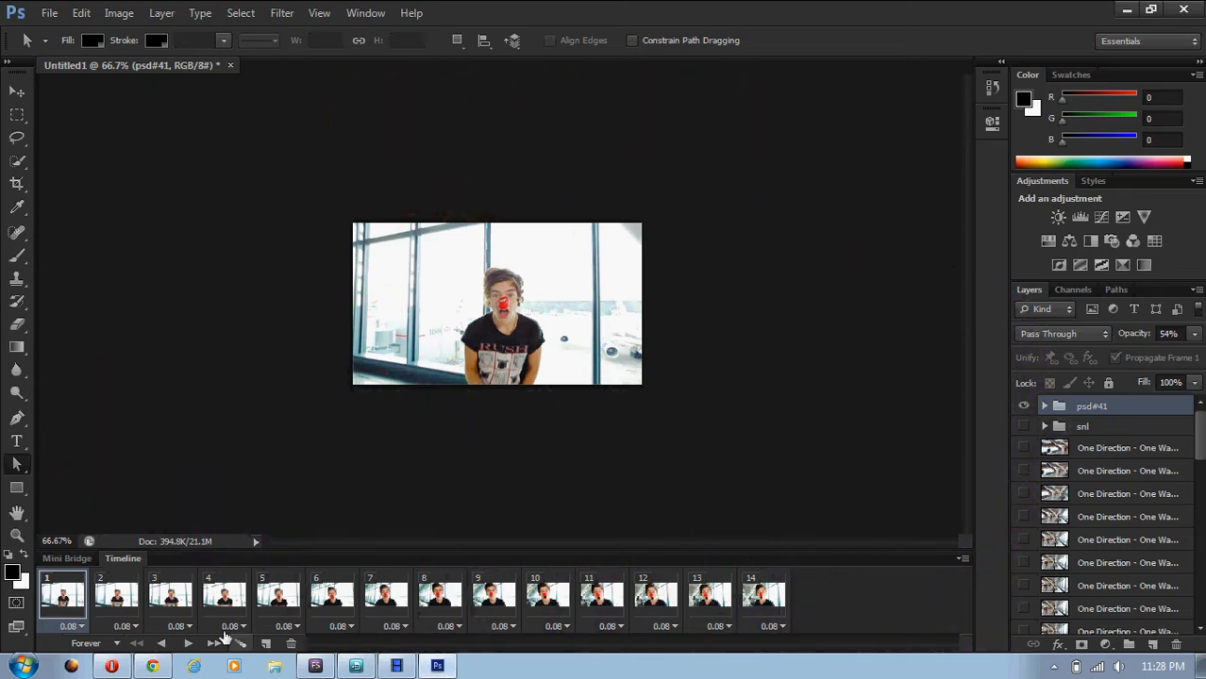
click(117, 594)
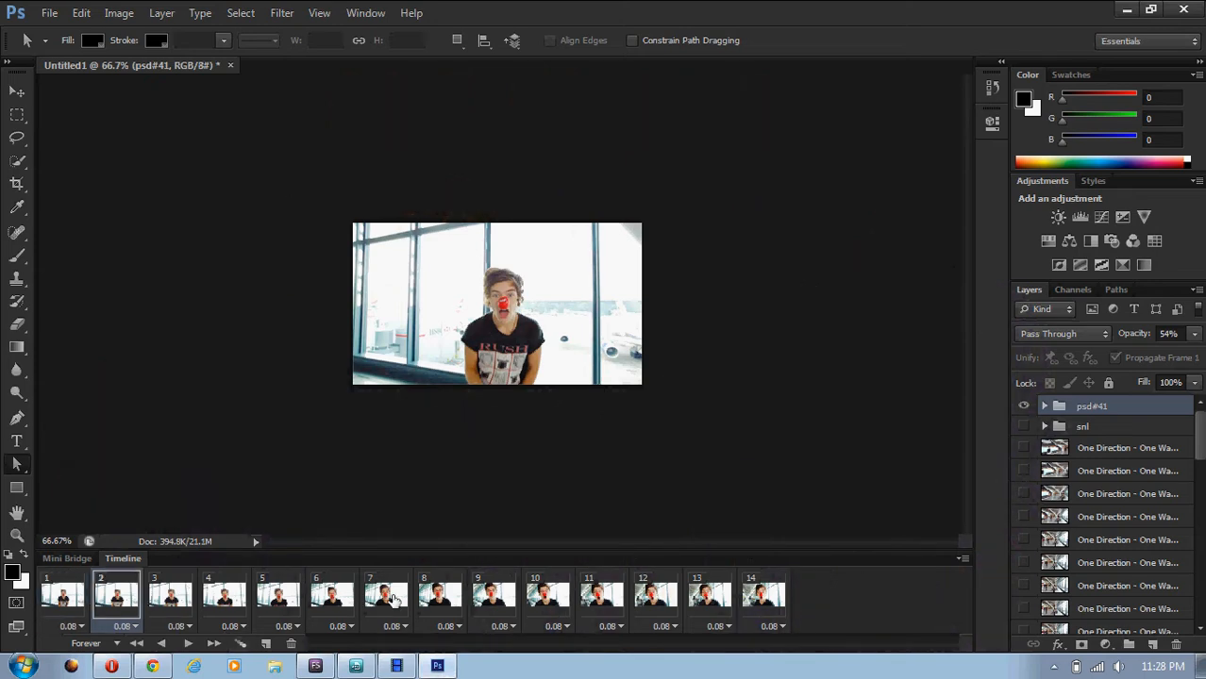
click(385, 594)
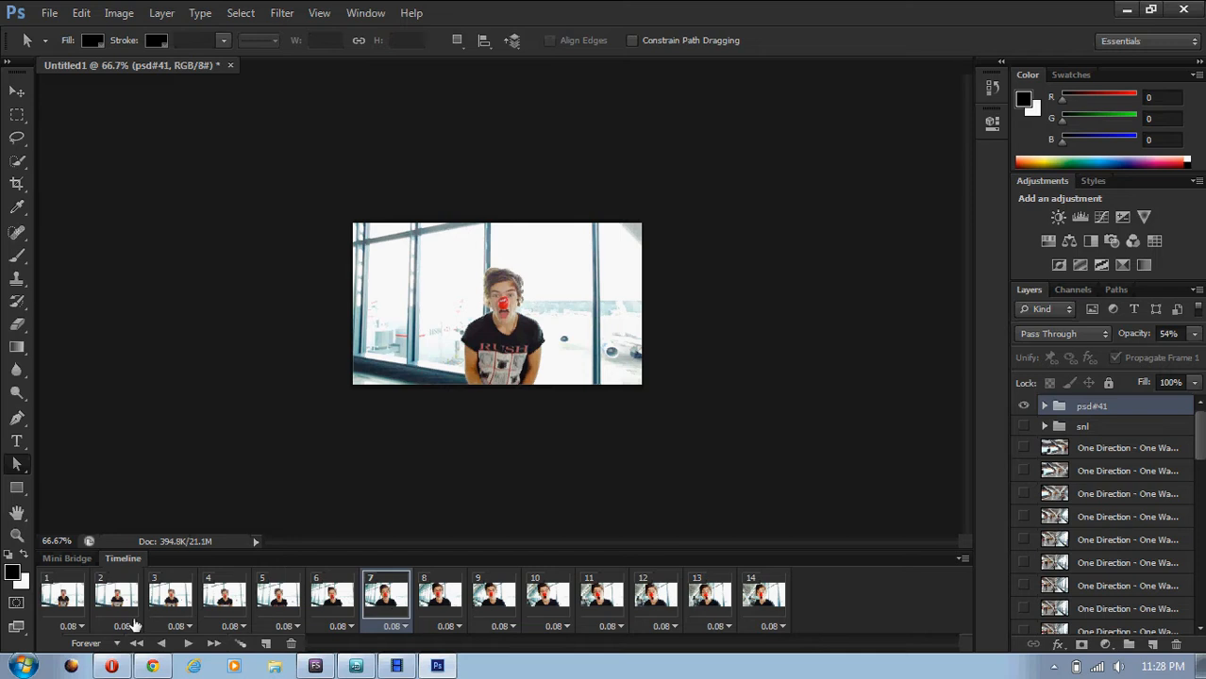
click(62, 596)
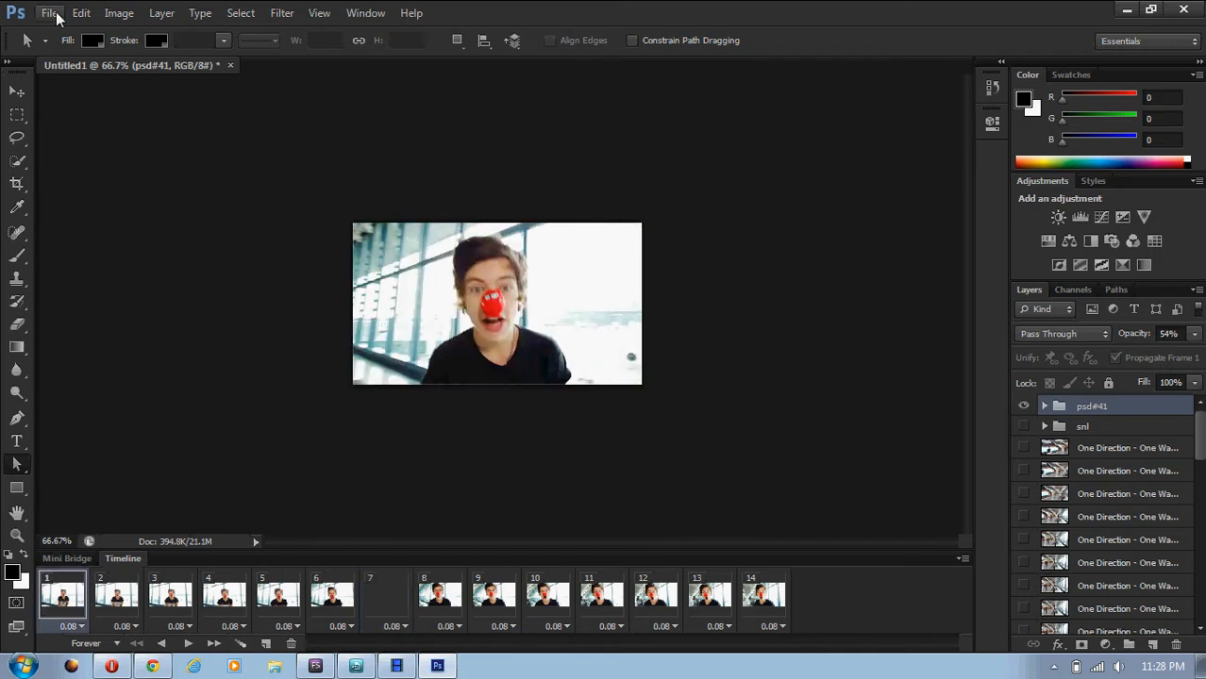
Reach the Load Files into Stack script from Photoshop's File > Scripts menu
click(49, 12)
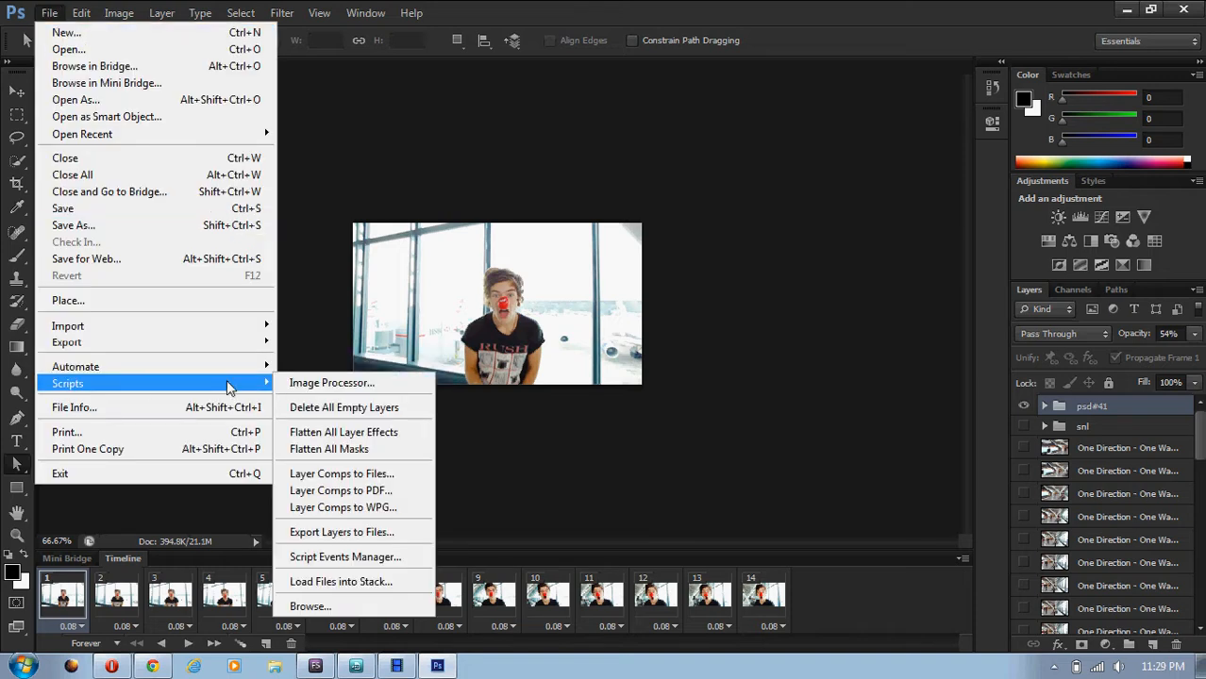
mouse_move(354, 581)
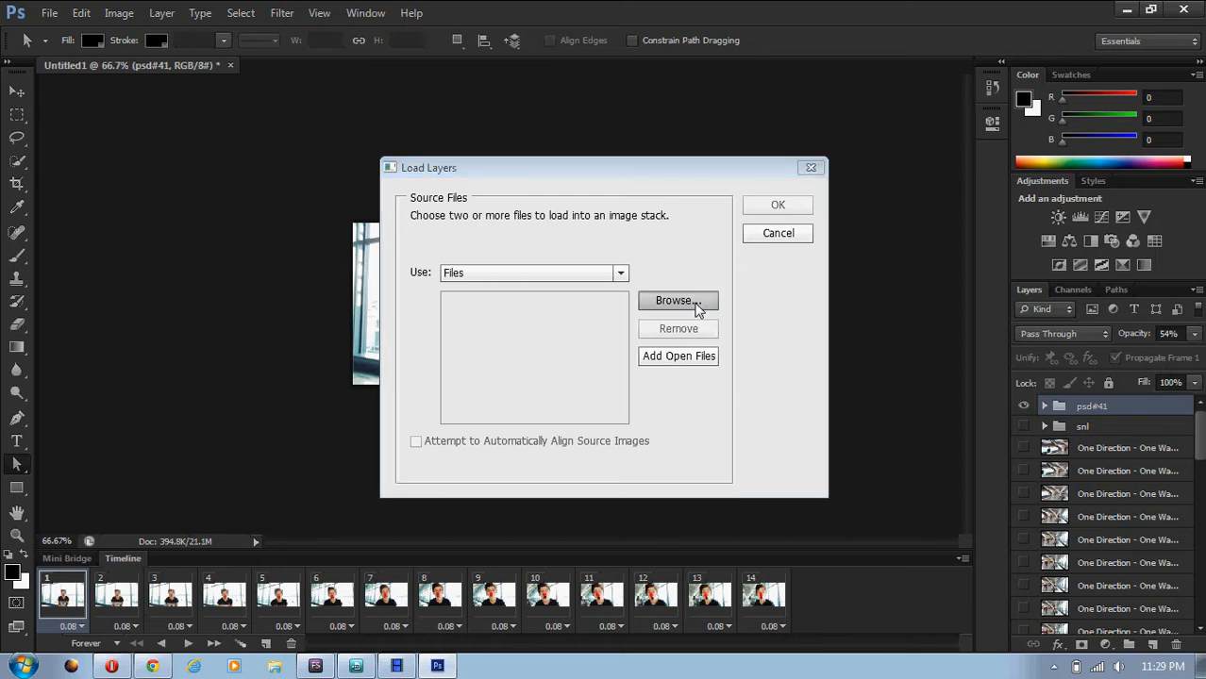
Browse to Pictures > FreeVideoToJPGConverter > One Direction extracted-frames folder
click(679, 300)
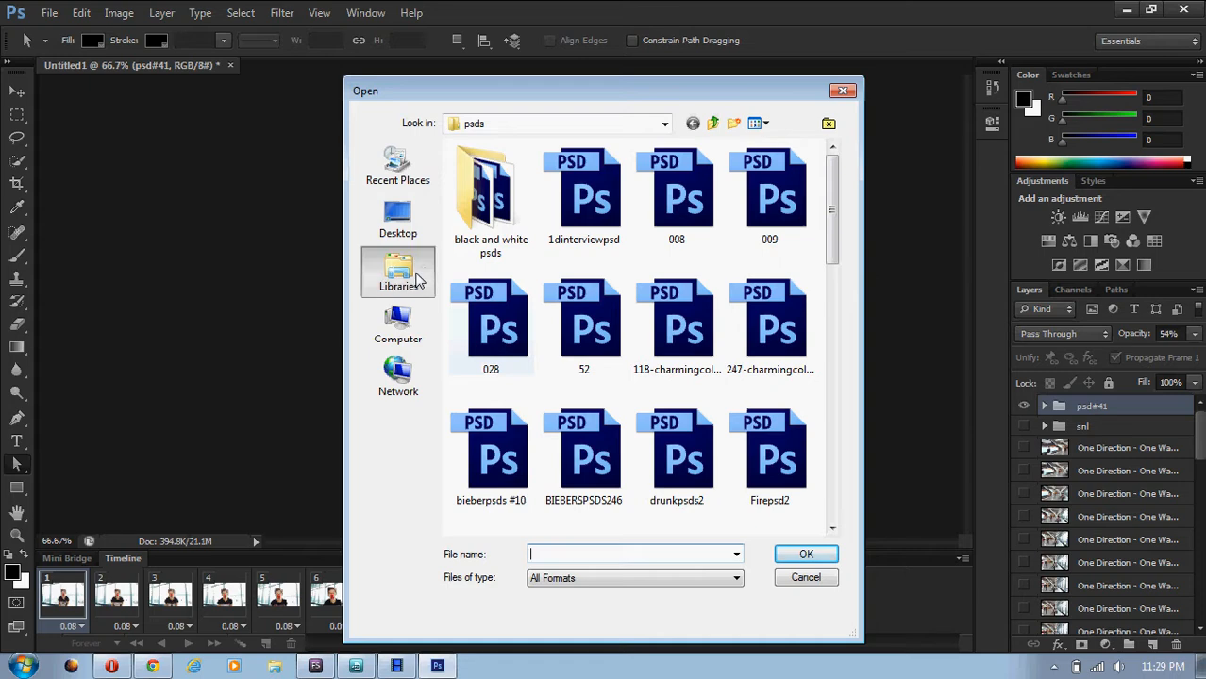
click(396, 272)
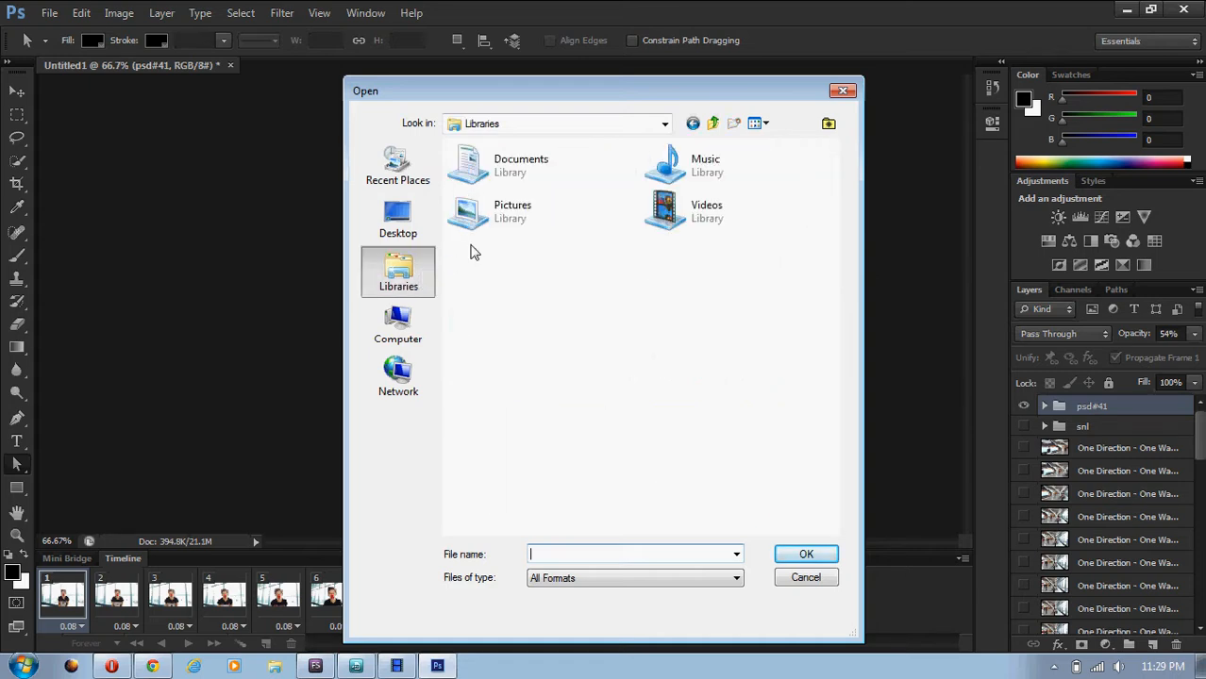
click(513, 211)
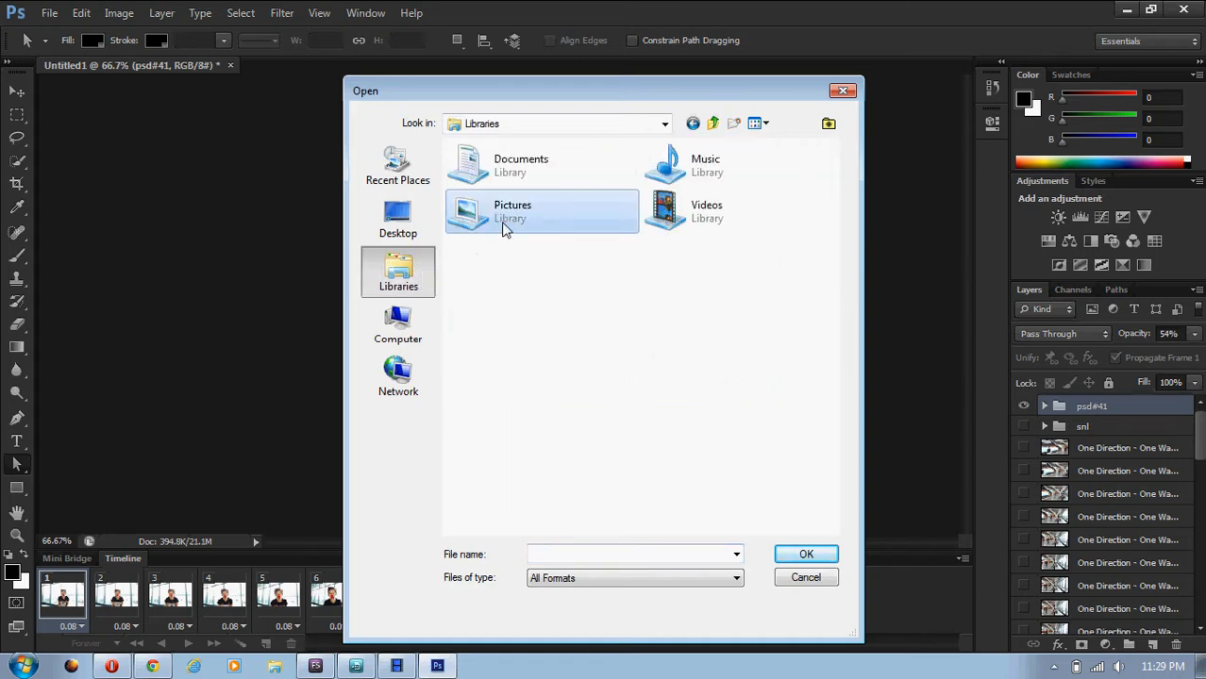
double_click(513, 211)
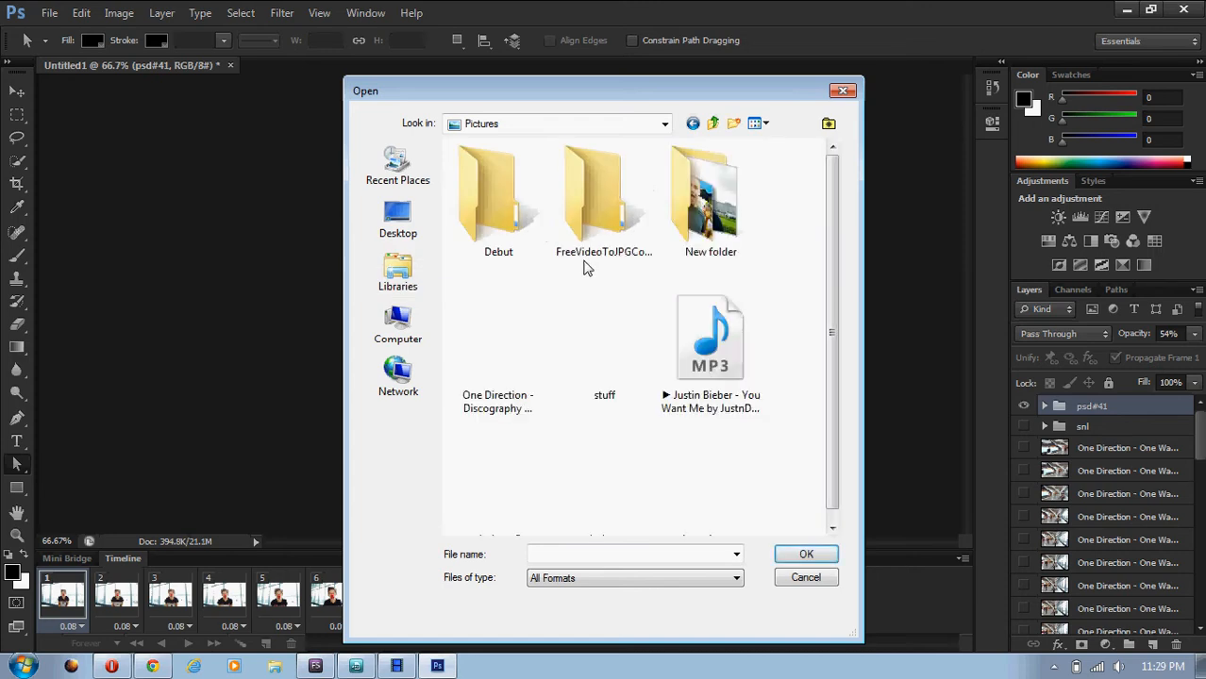
click(604, 198)
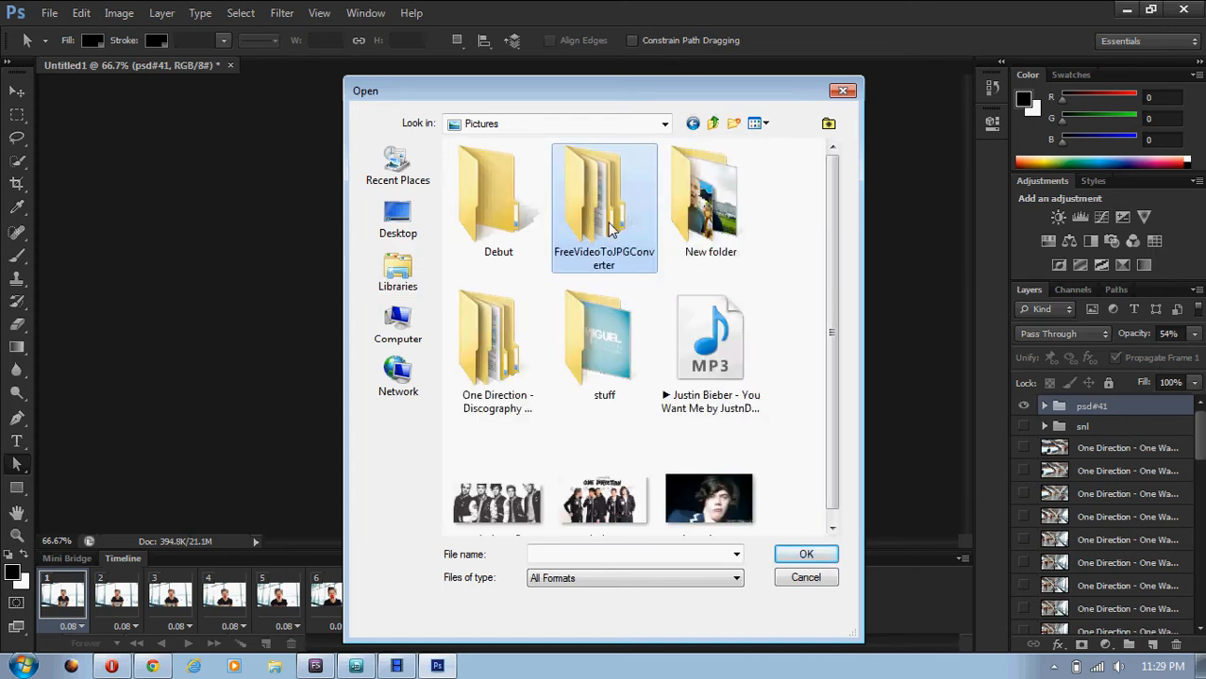
double_click(603, 198)
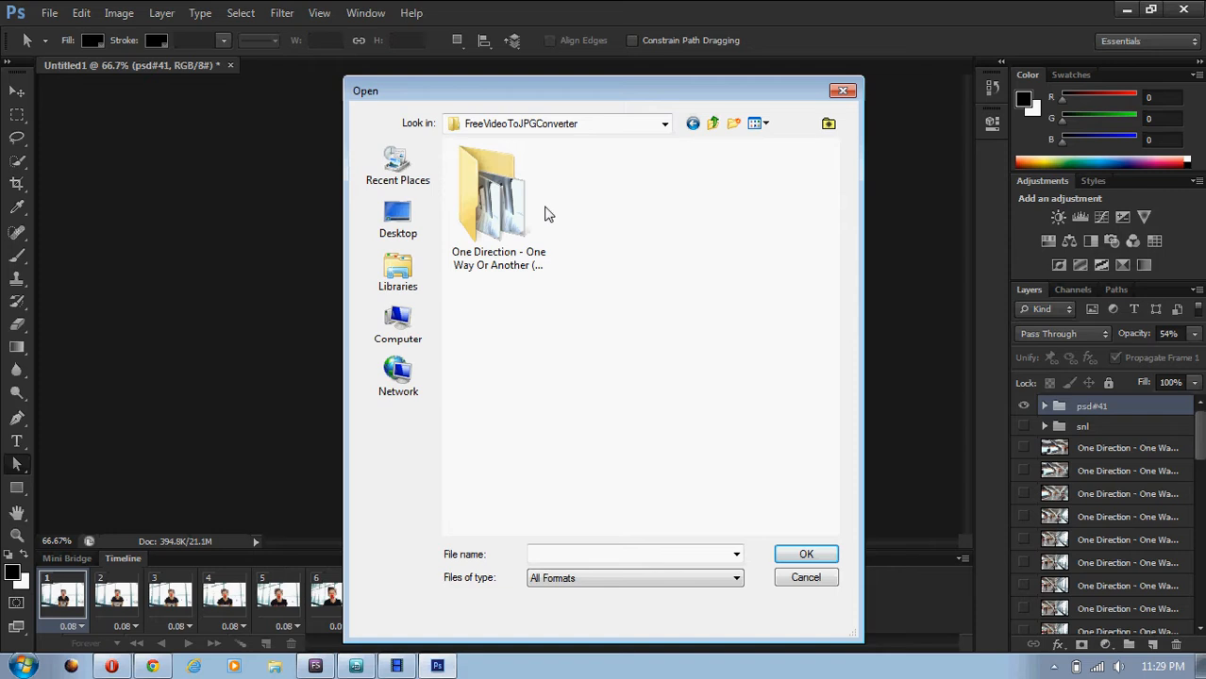
double_click(498, 192)
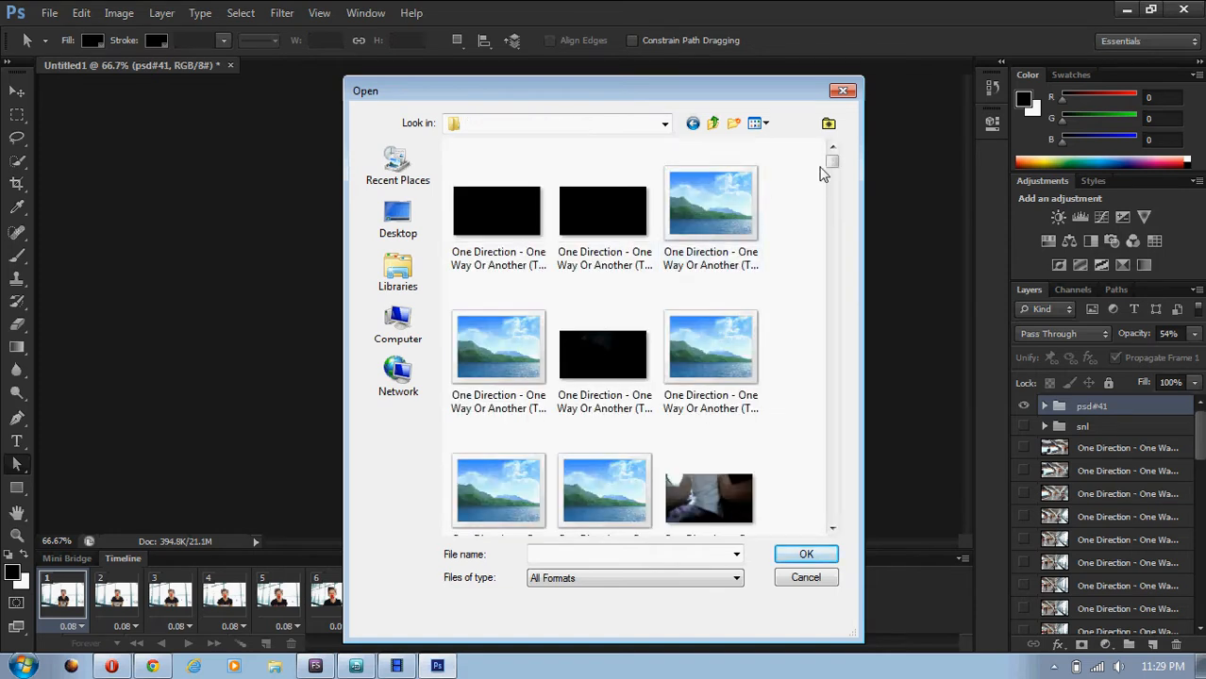
Select frames 0515 through 0542 and confirm them as the files to stack
scroll(down, 3)
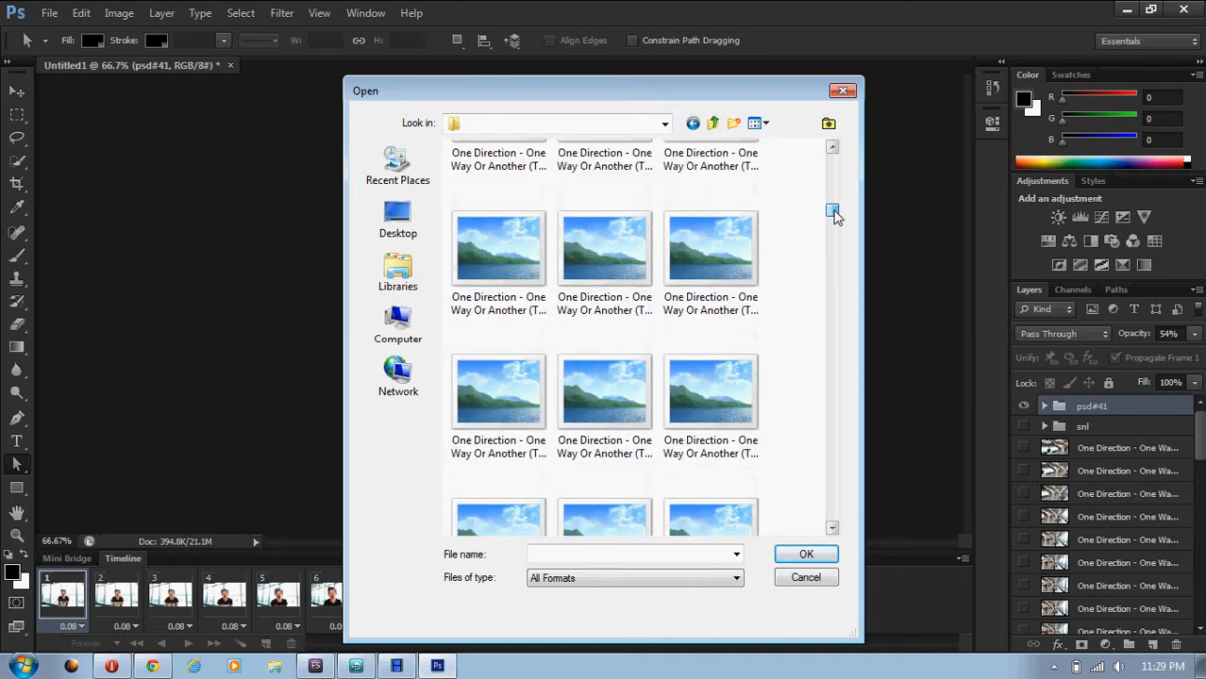
scroll(down, 3)
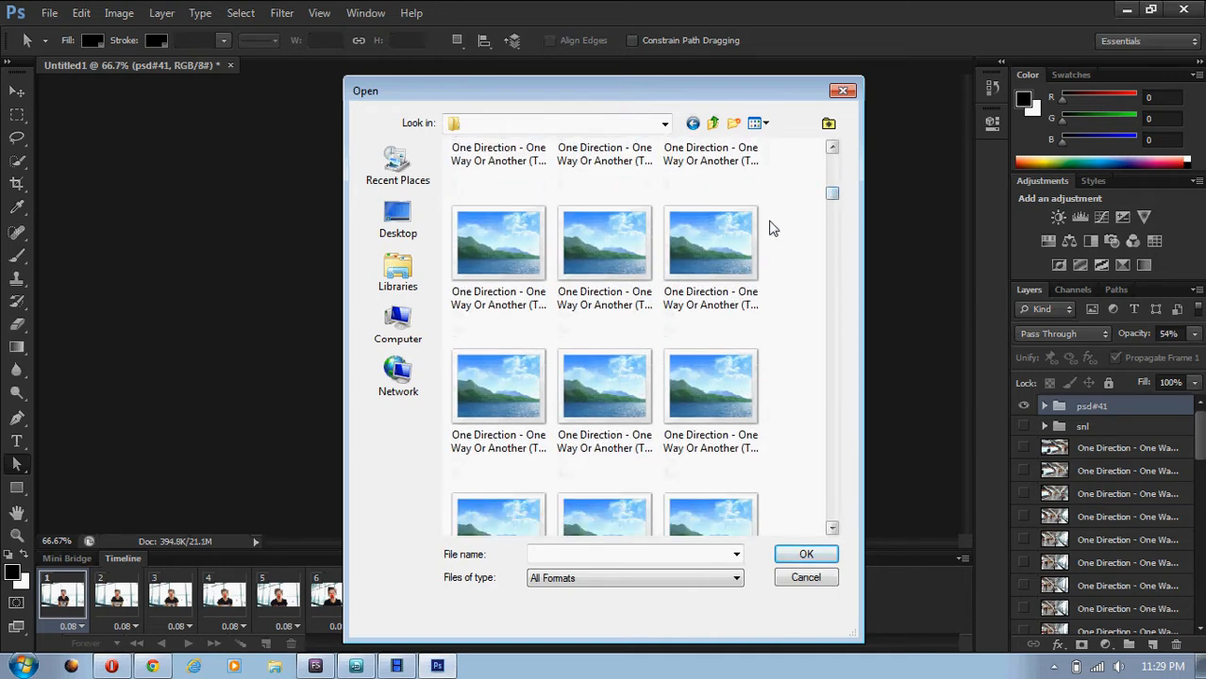
scroll(down, 3)
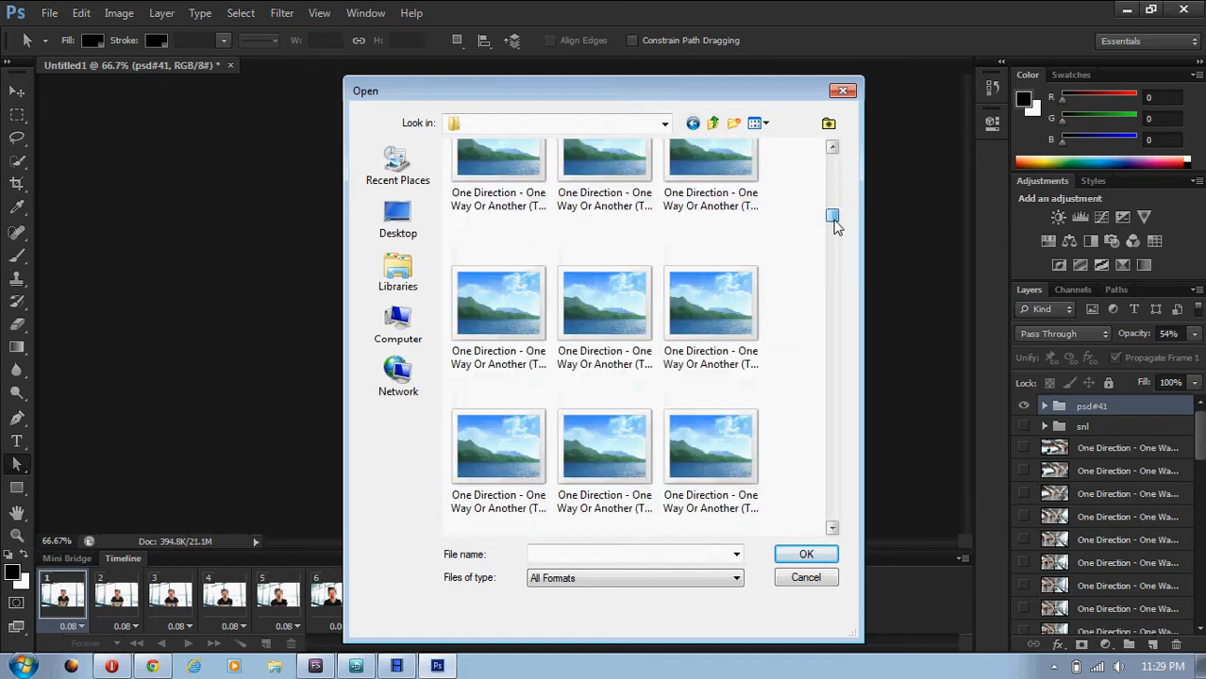
scroll(down, 3)
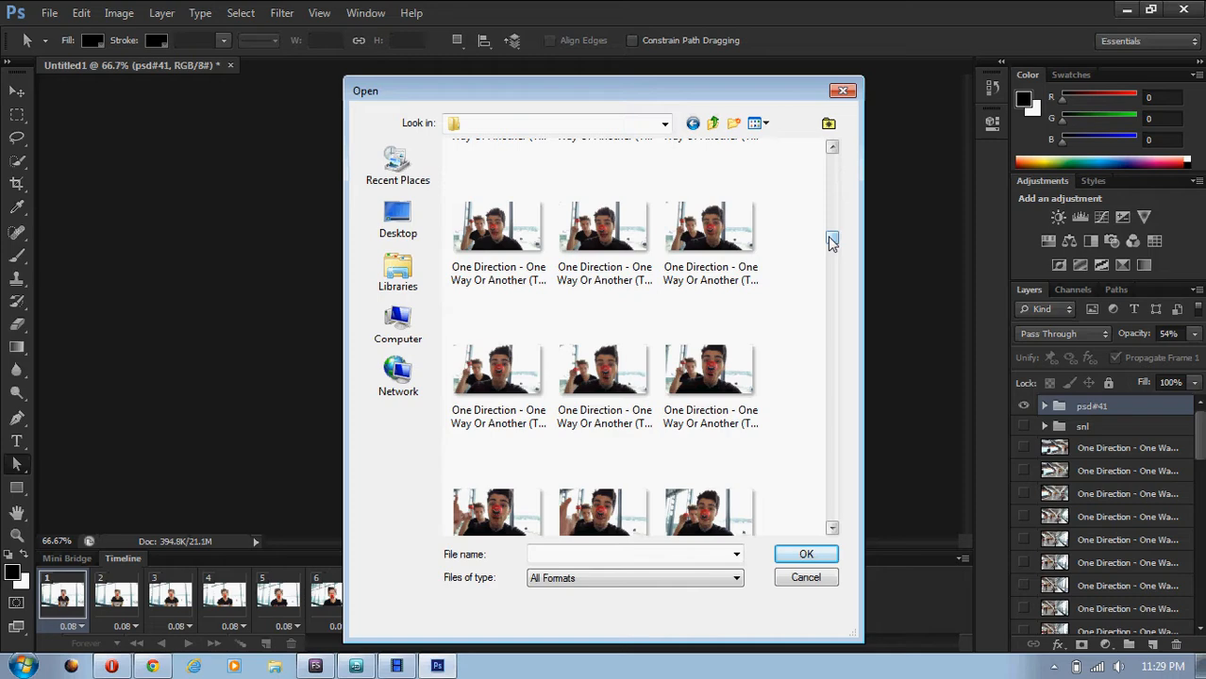
scroll(down, 3)
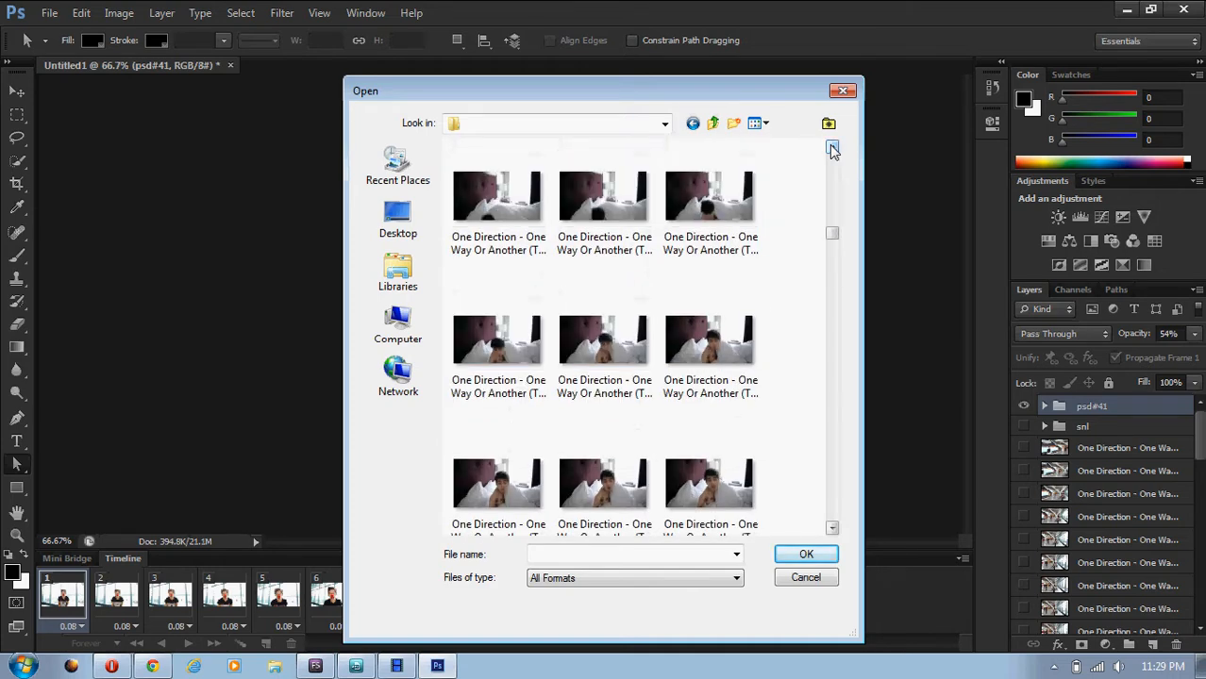
click(604, 196)
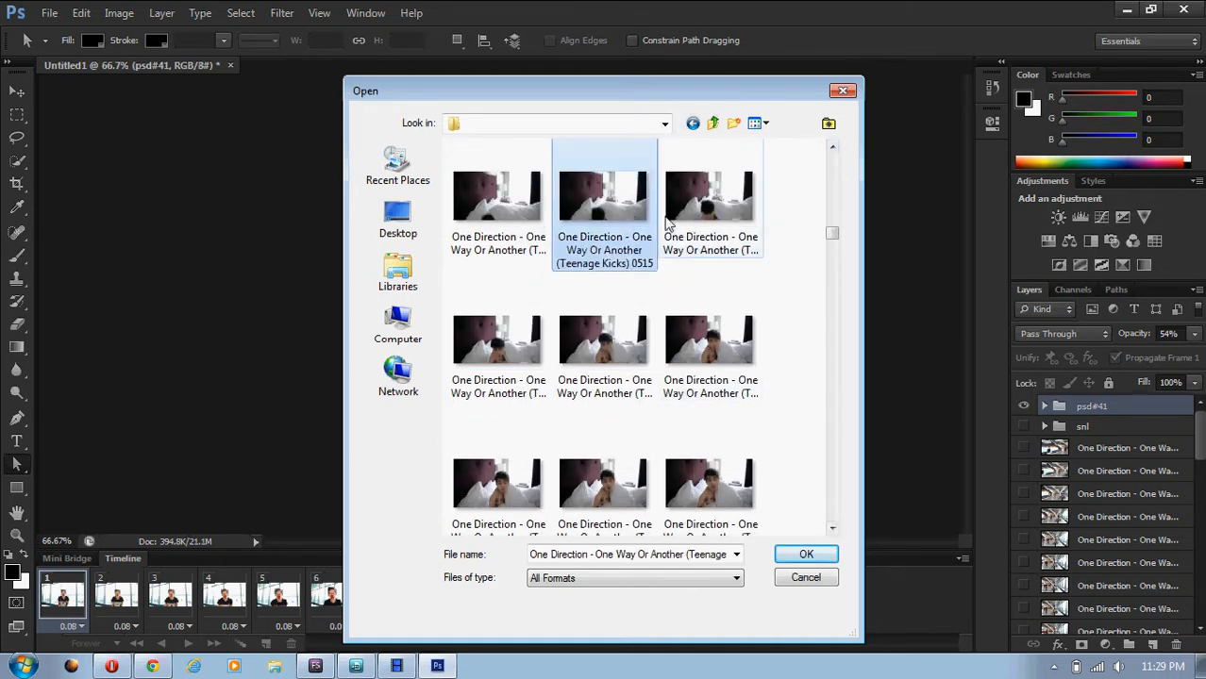
scroll(down, 3)
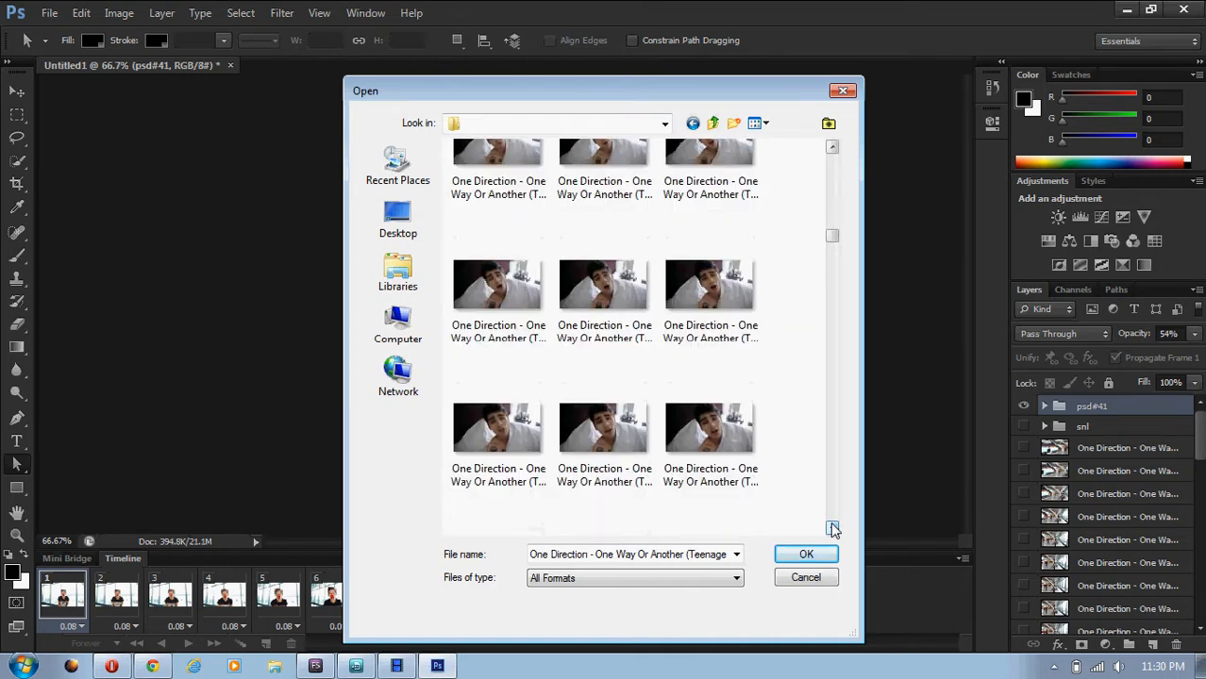
click(604, 430)
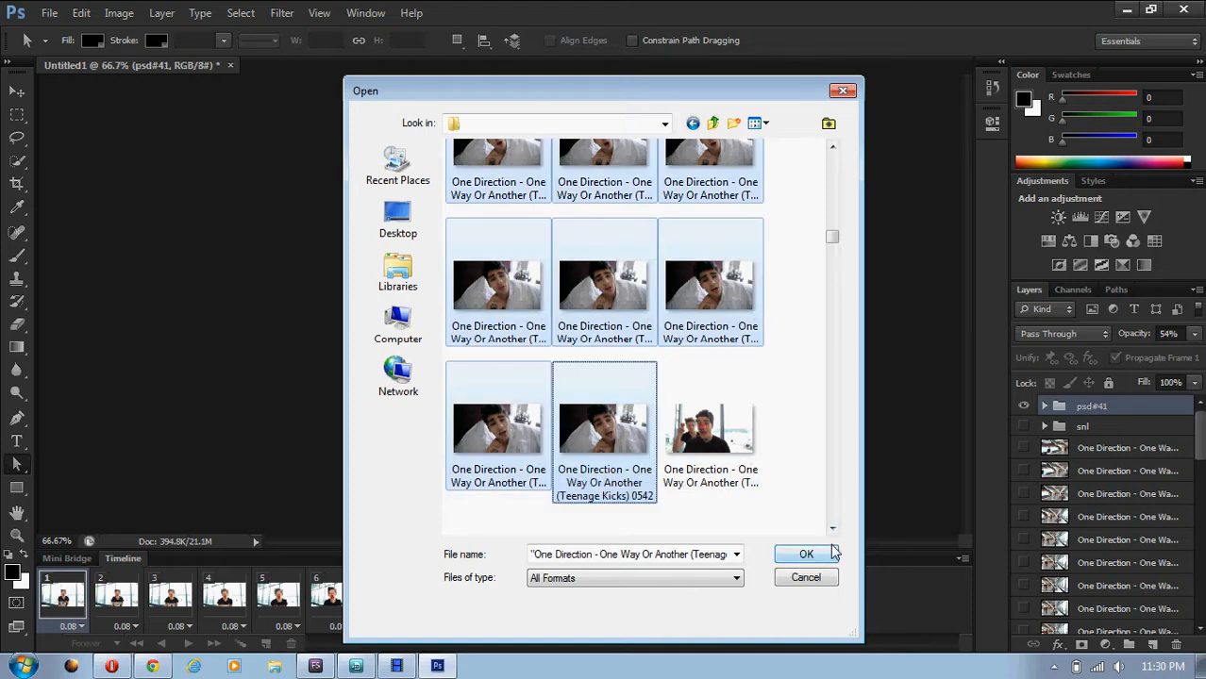
click(806, 555)
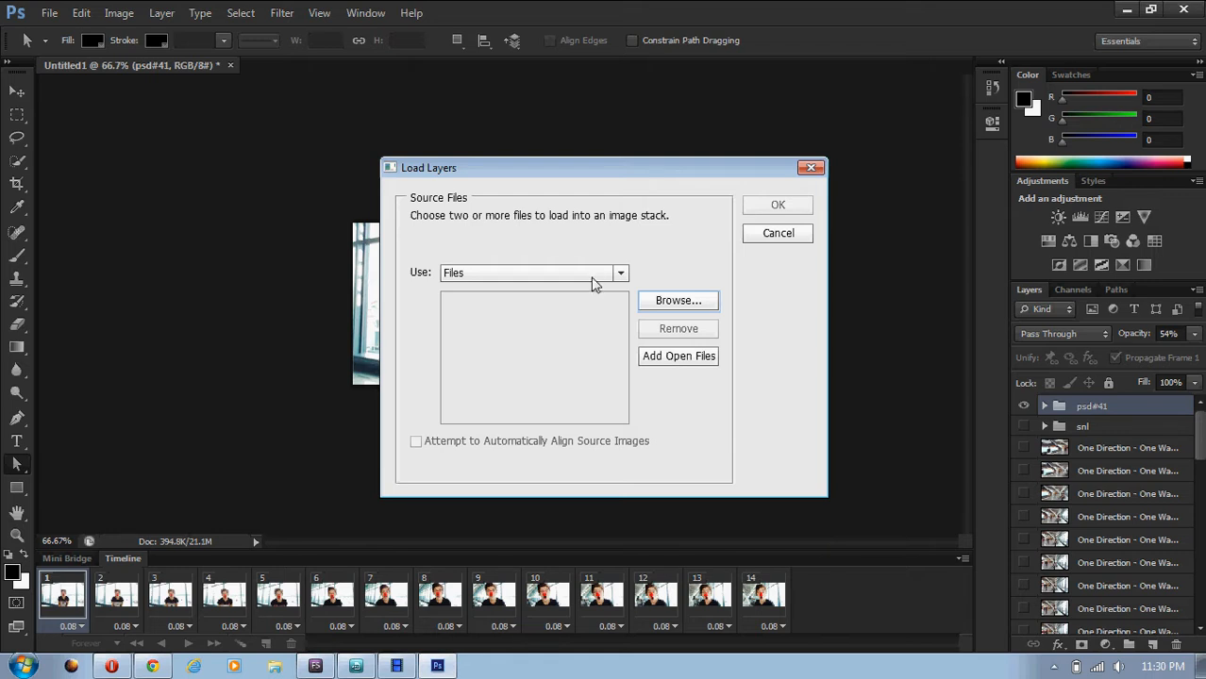
mouse_move(532, 423)
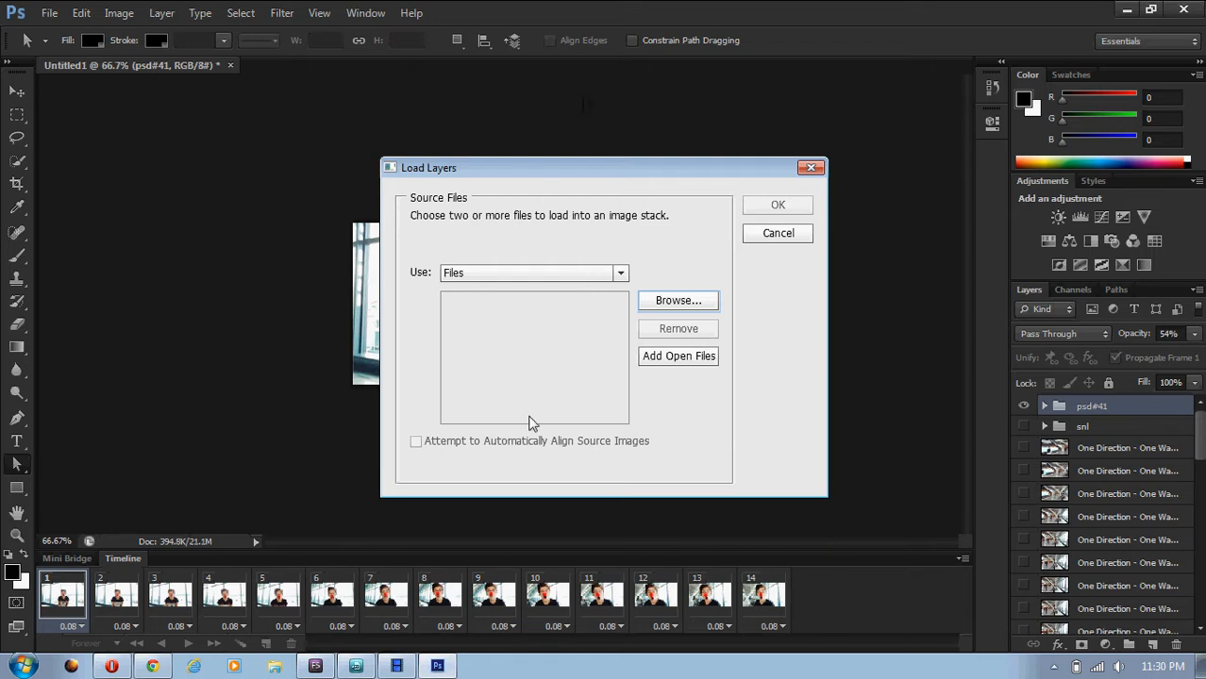
mouse_move(672, 438)
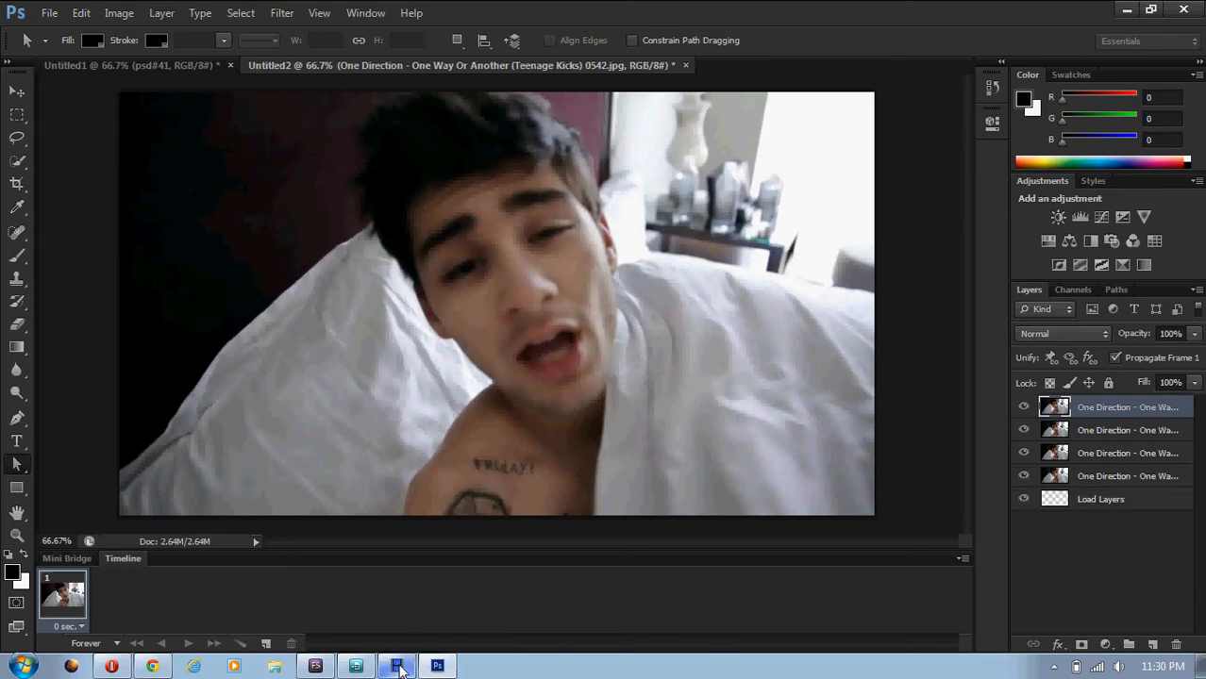
Turn every stacked One Direction layer into its own animation frame on the timeline
click(396, 666)
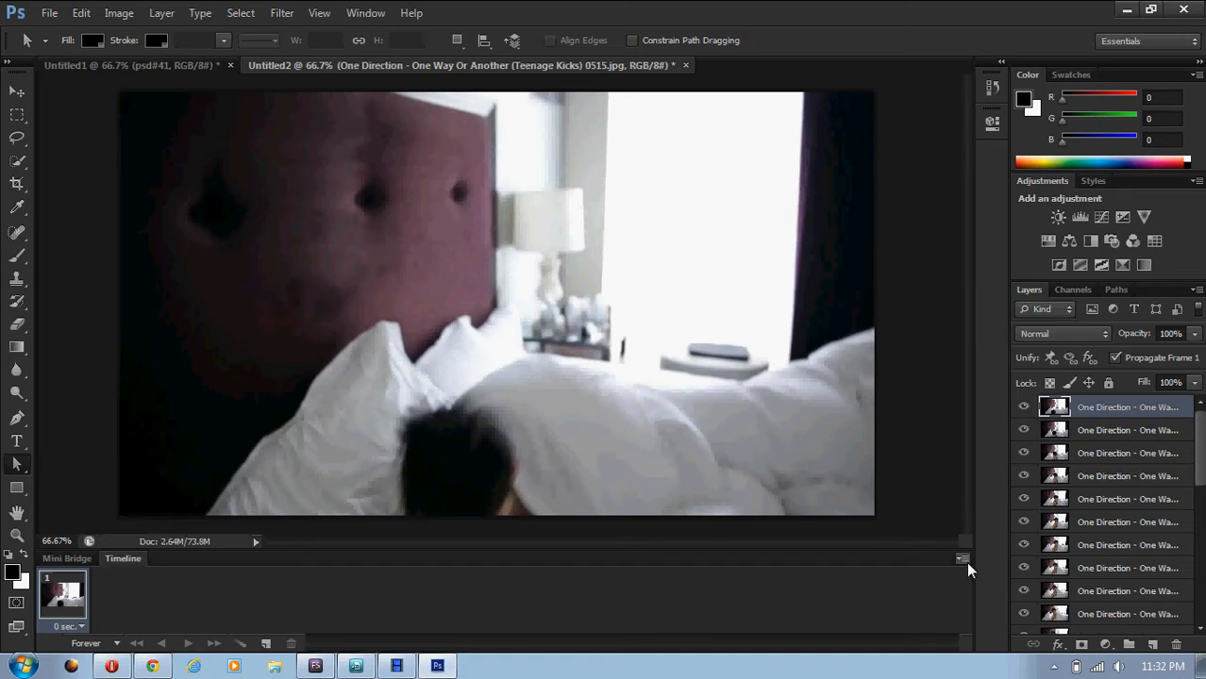
click(962, 559)
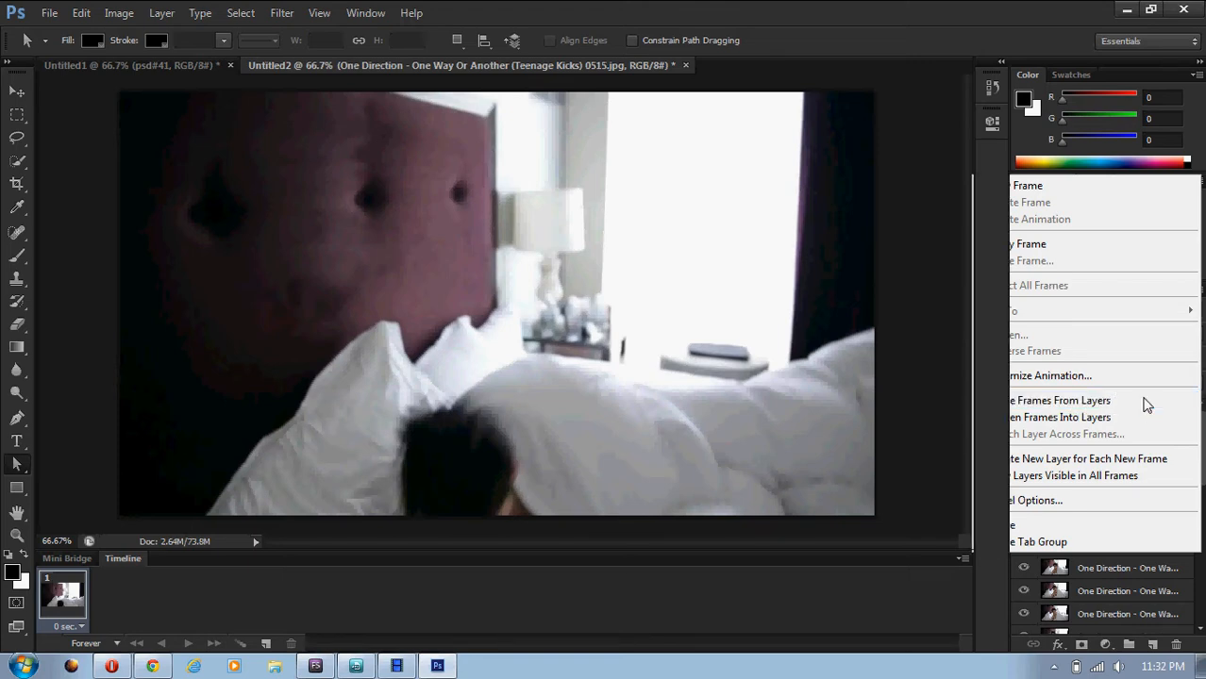
click(1059, 399)
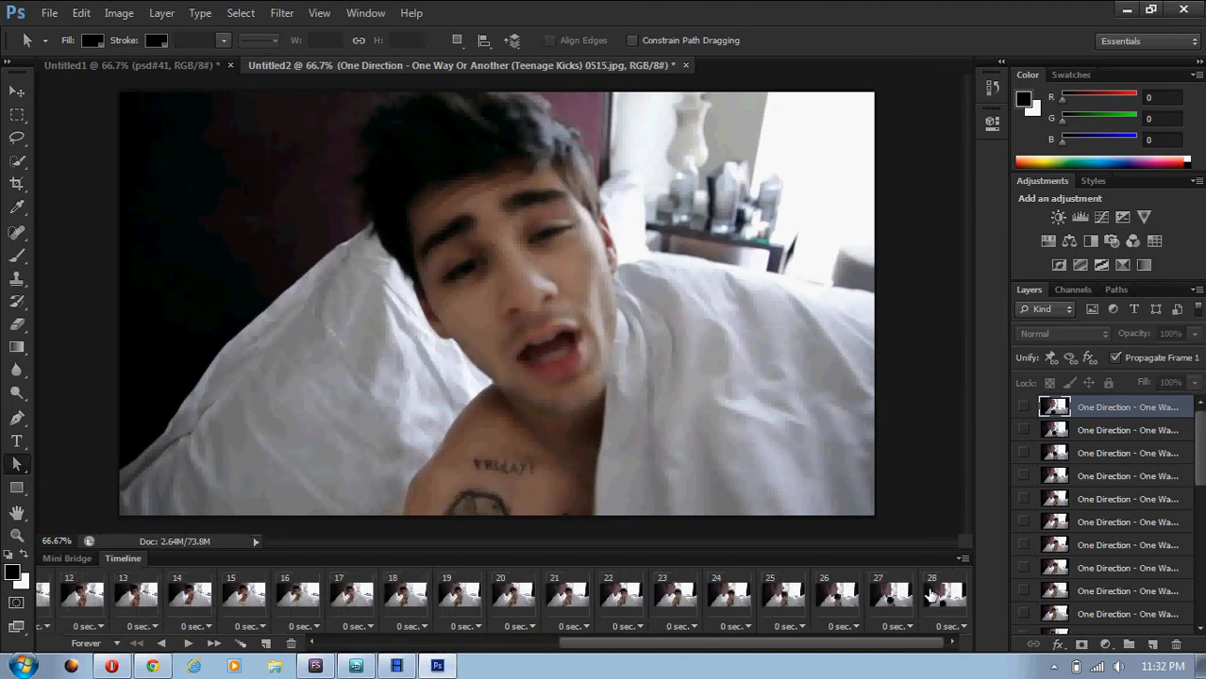
Set a custom frame delay of 0.08 seconds for all frames
click(951, 626)
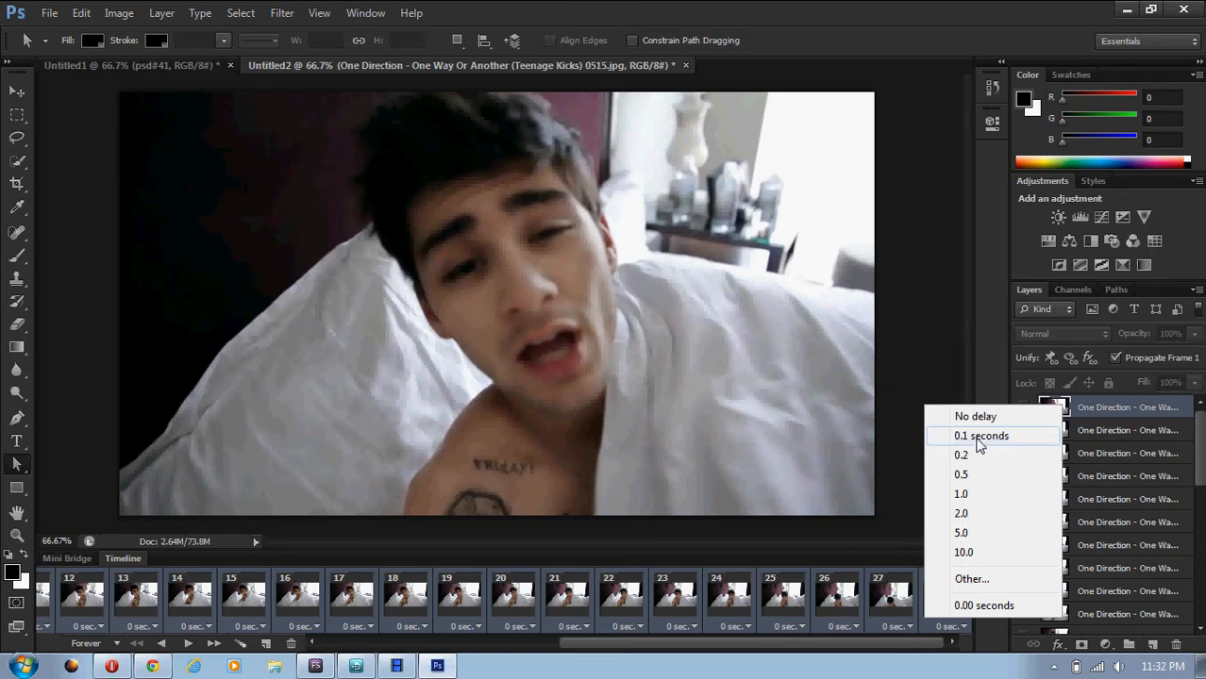
mouse_move(971, 578)
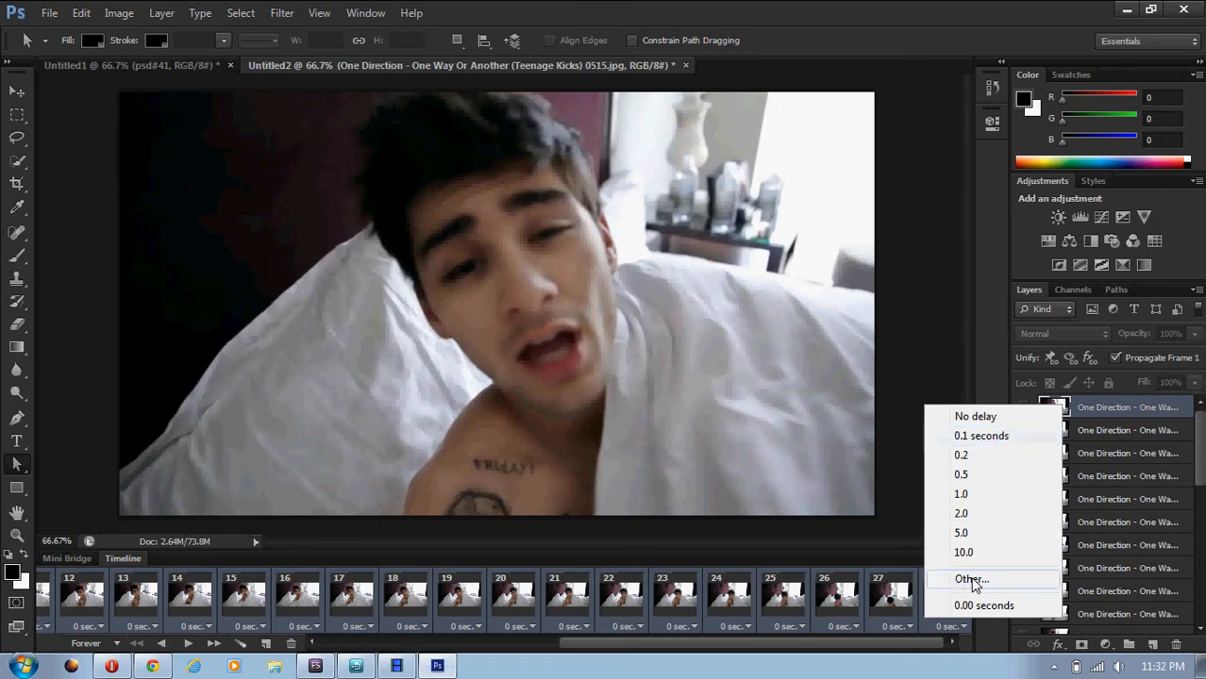
click(970, 577)
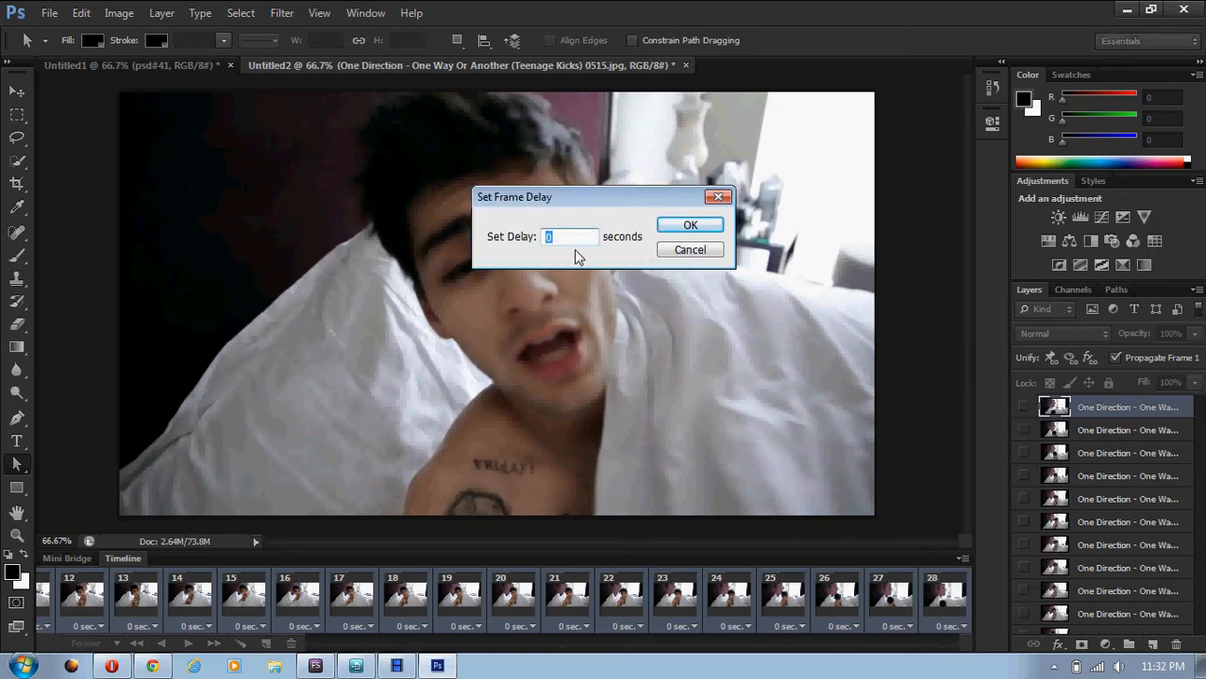
text(0.08)
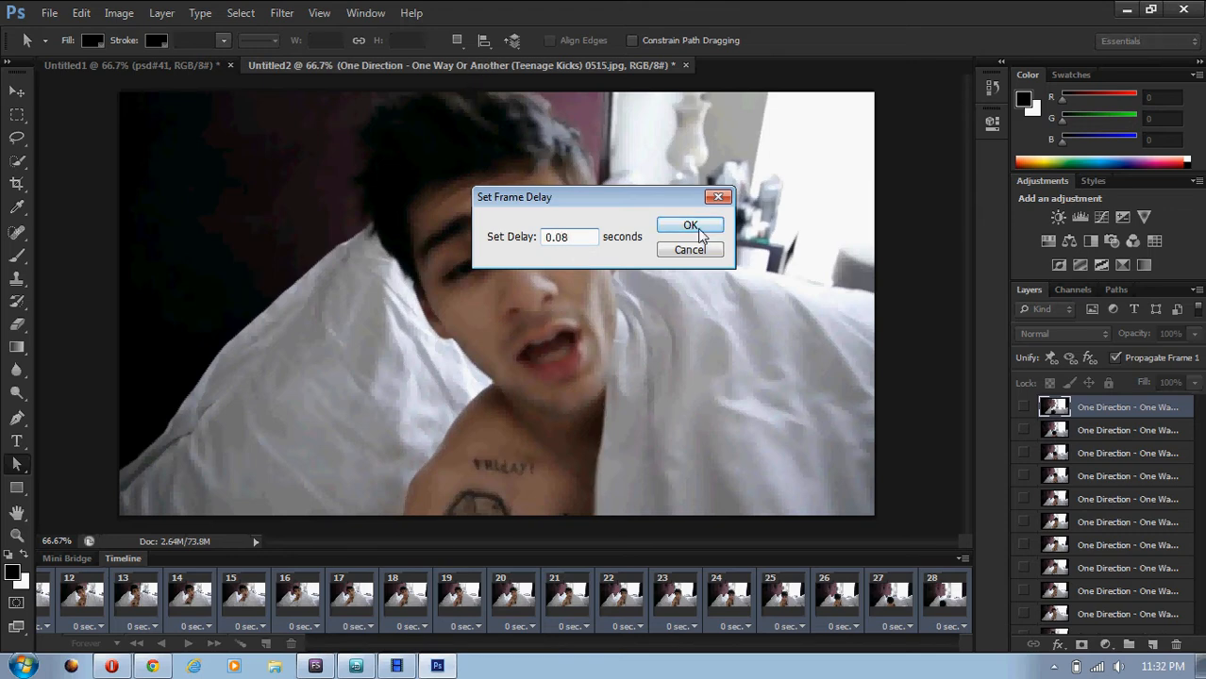
click(691, 224)
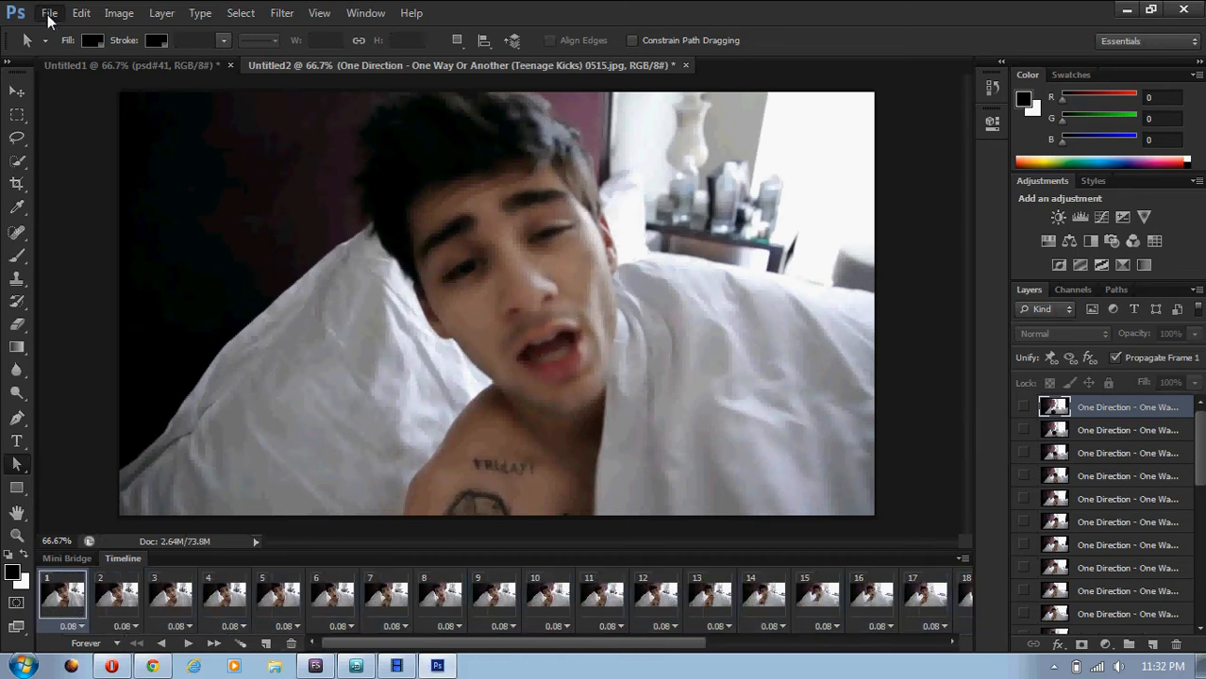
Browse File > Open to the photoshop stuff folder on the Desktop for the coloring PSD
click(49, 11)
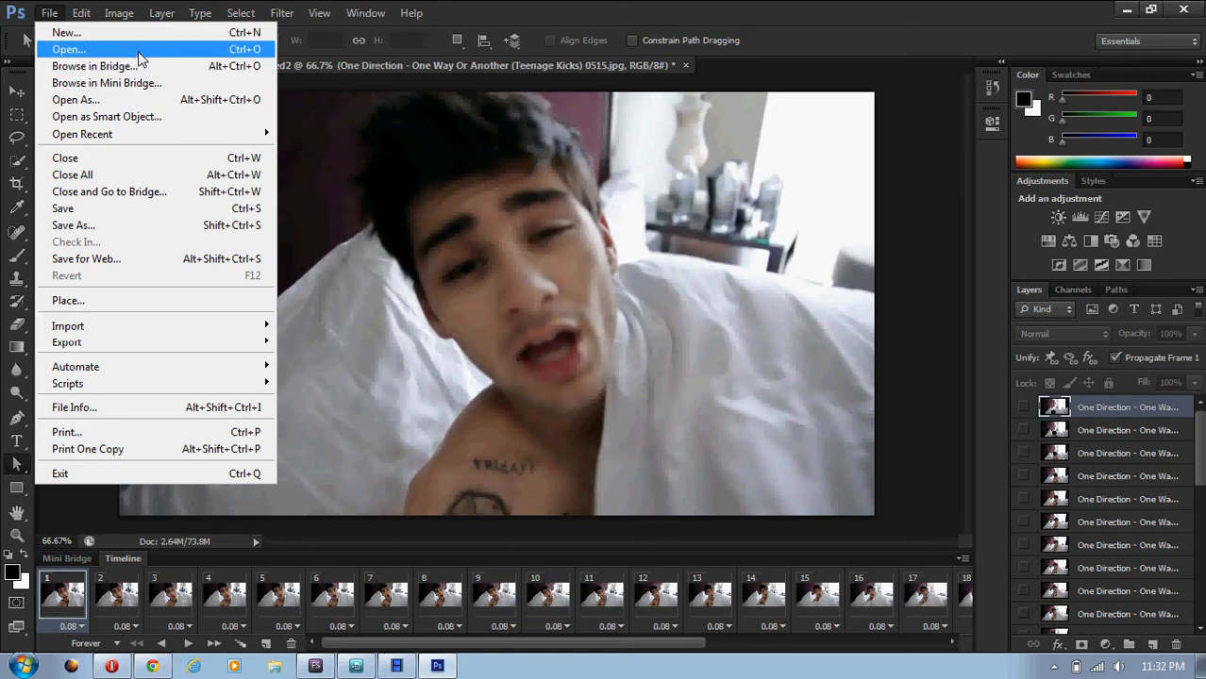
click(68, 49)
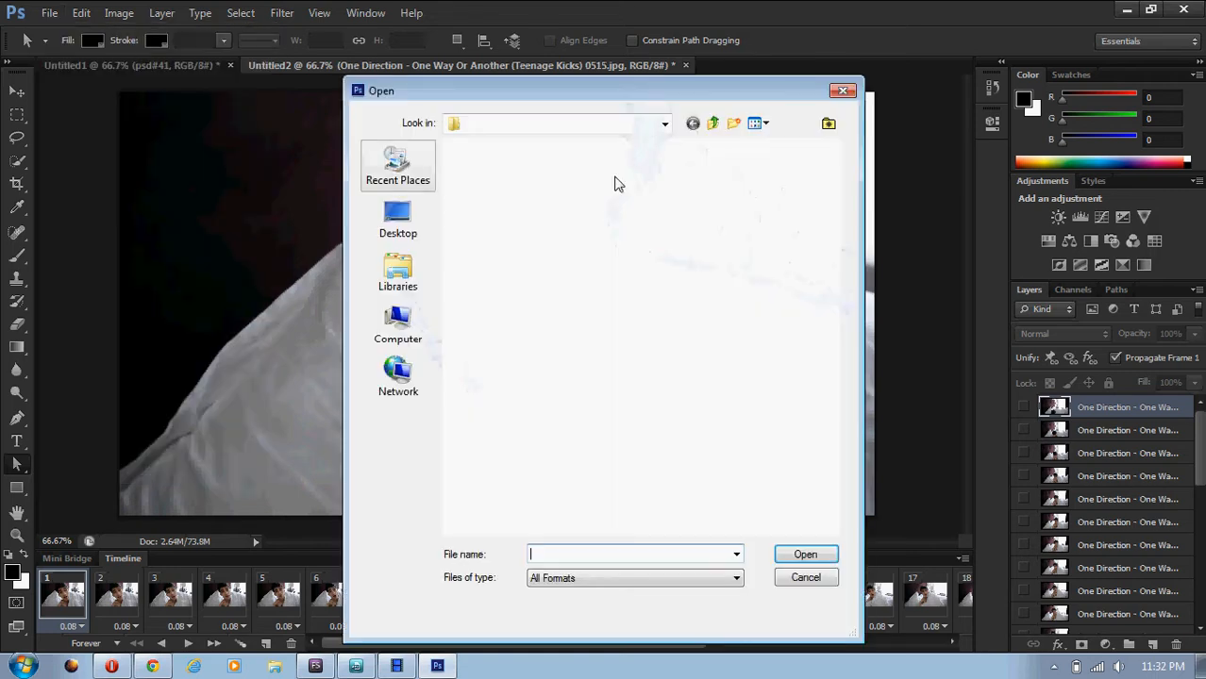
click(396, 218)
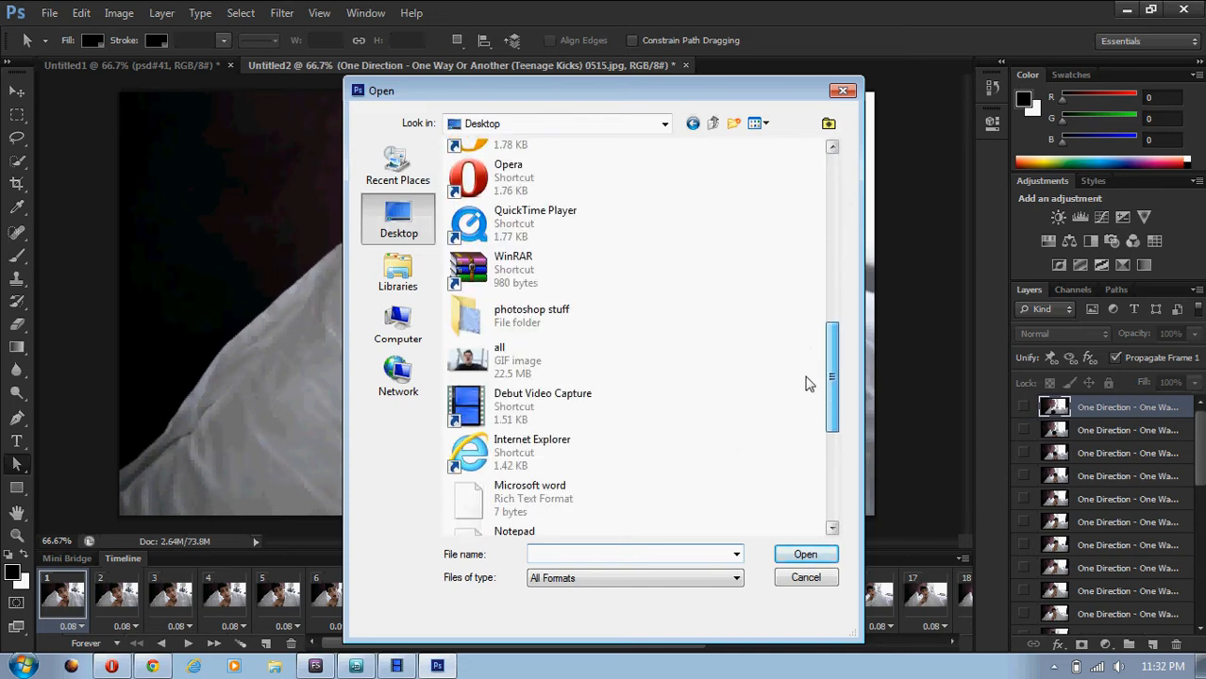
double_click(532, 315)
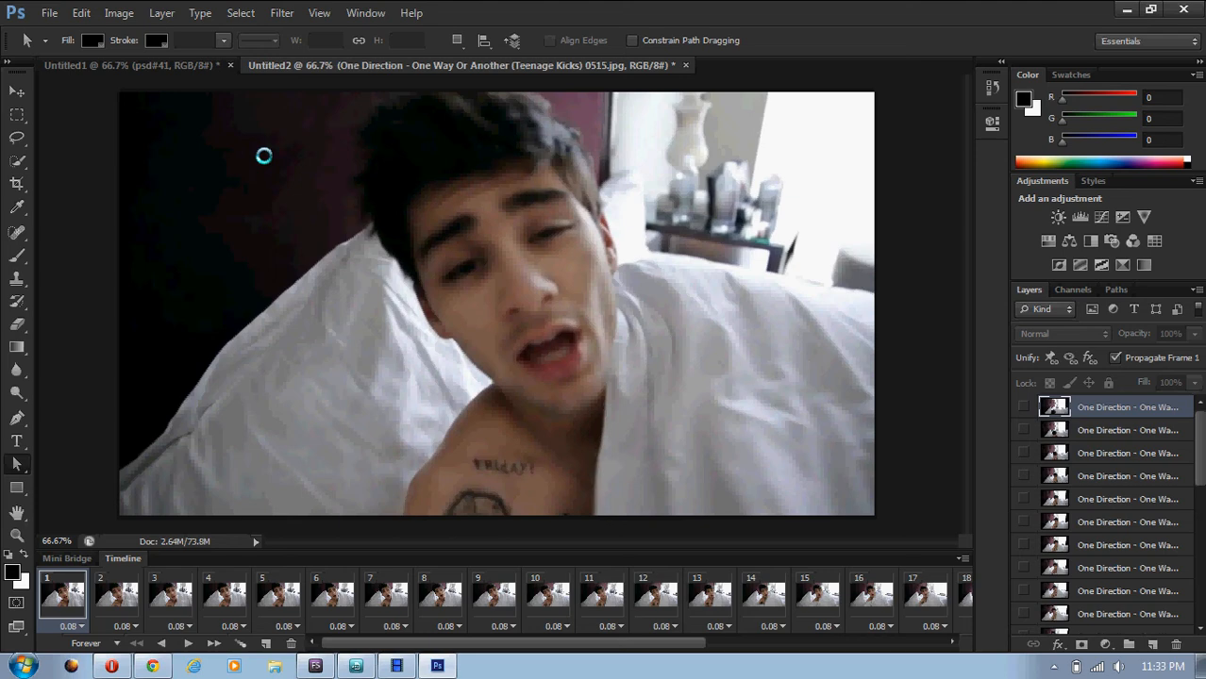
mouse_move(638, 311)
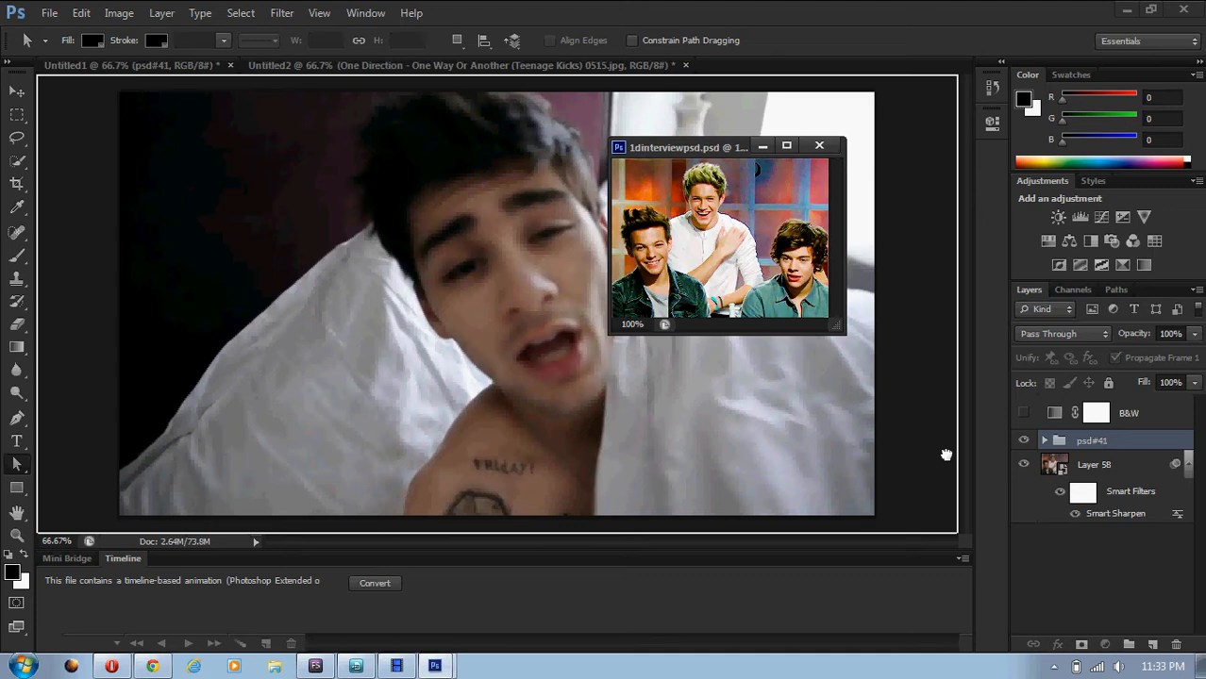
Return to the GIF document to place the psd#41 coloring group atop its layers
click(1043, 406)
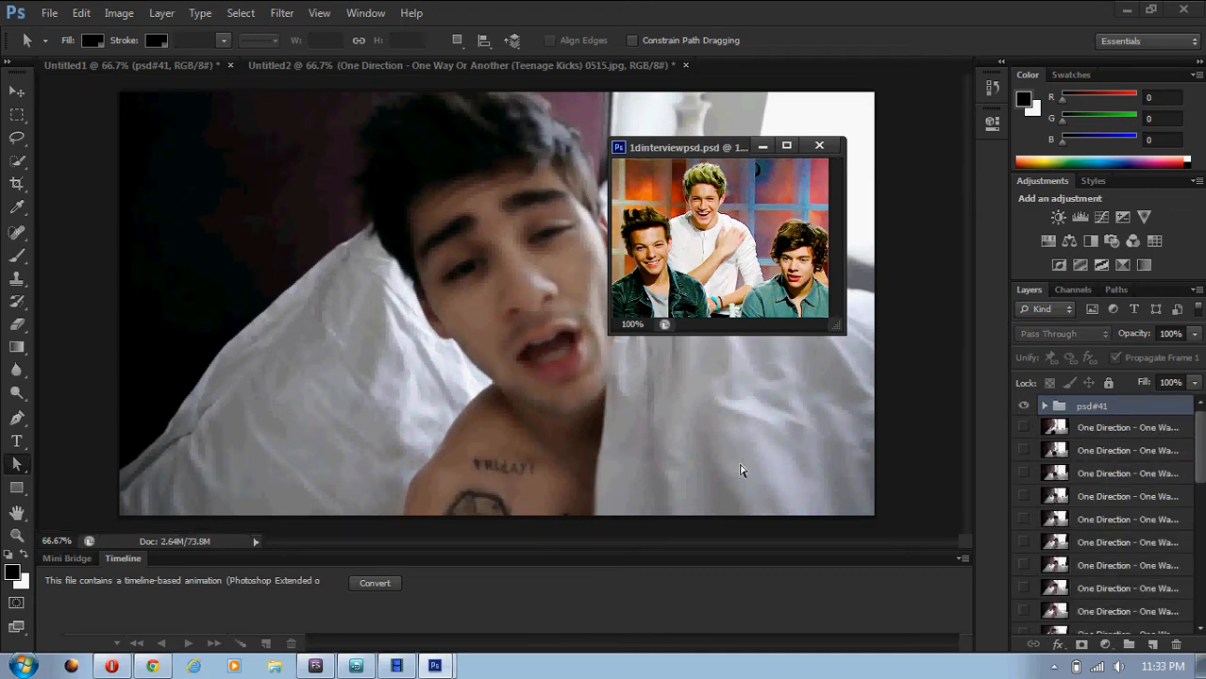
mouse_move(841, 483)
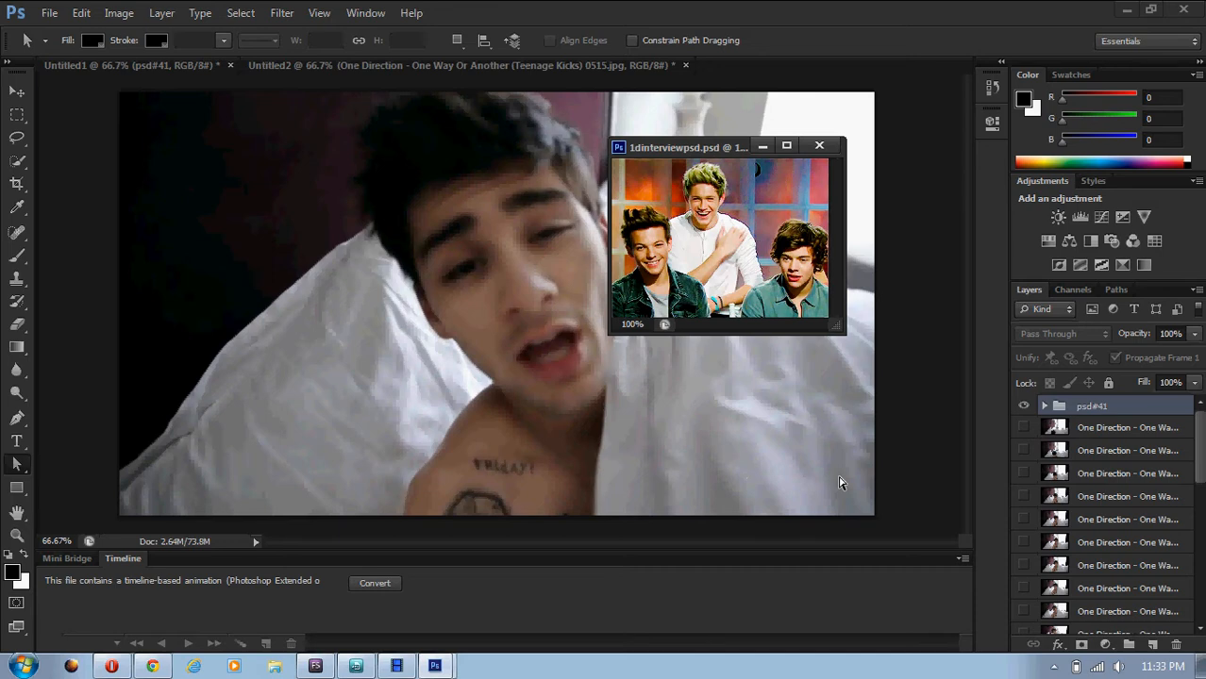
mouse_move(792, 403)
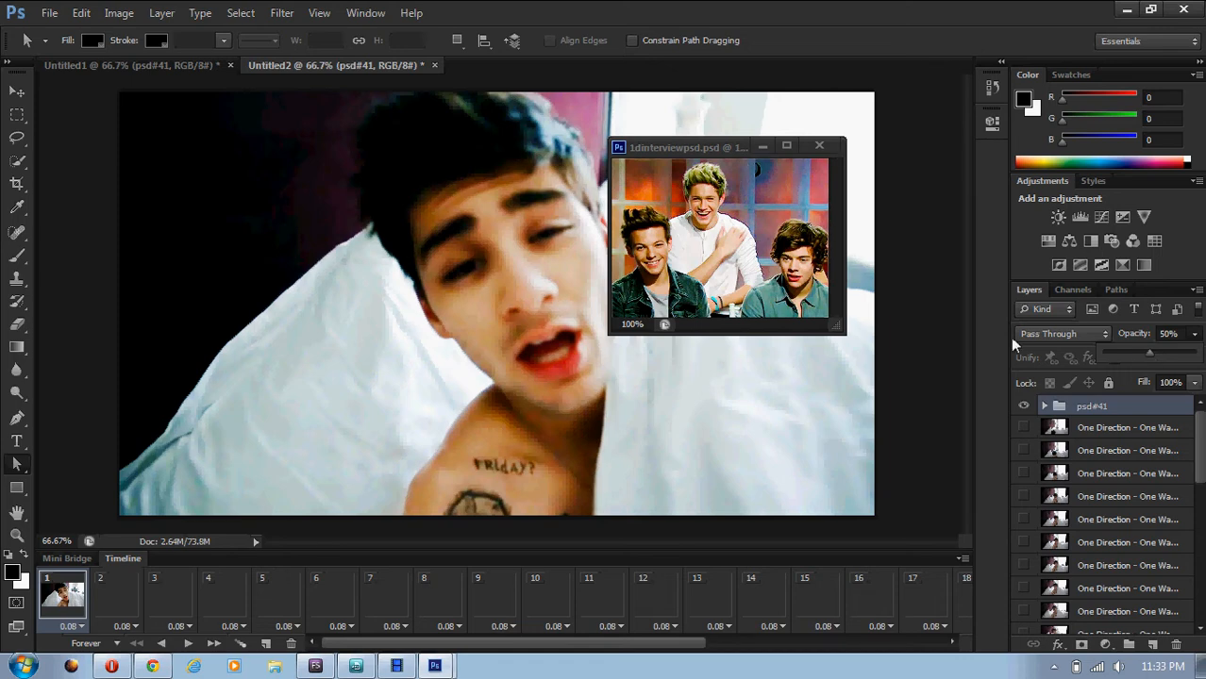
mouse_move(928, 338)
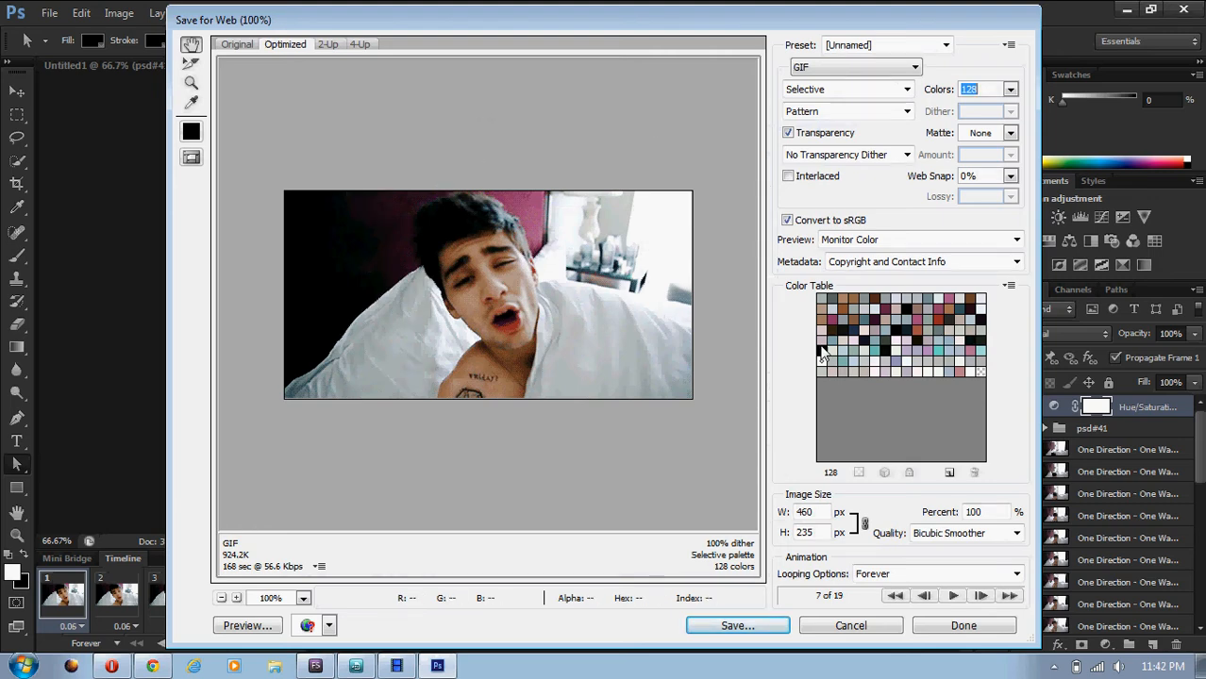
mouse_move(1141, 436)
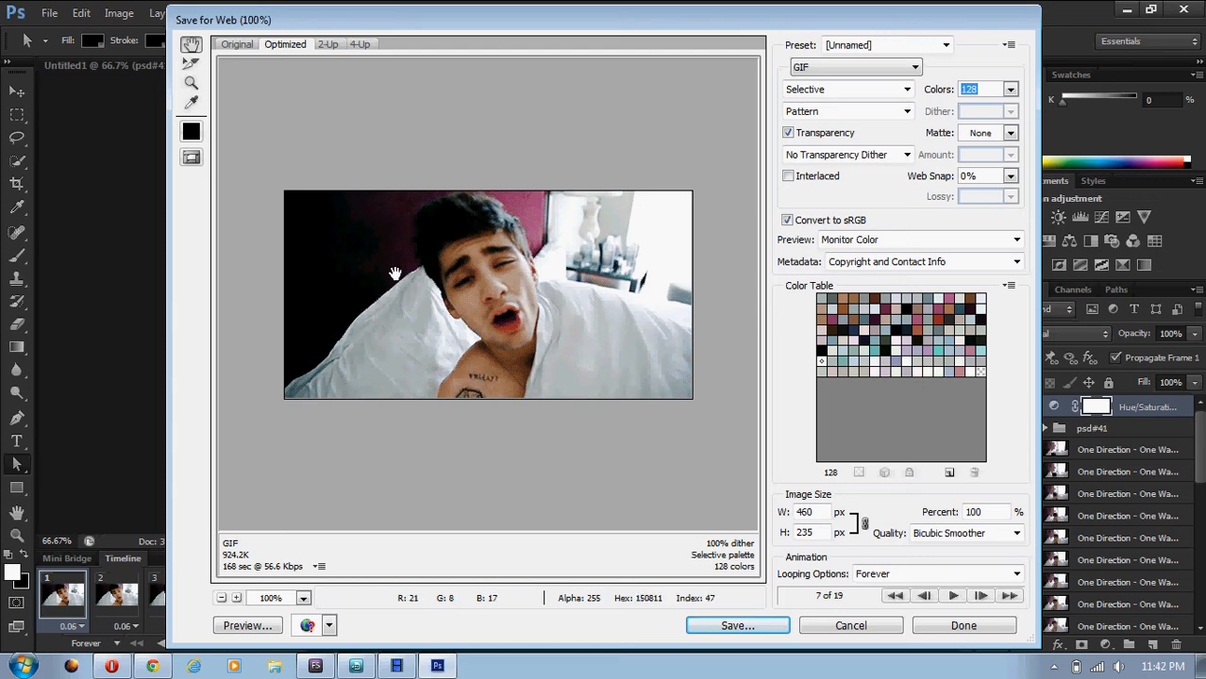
mouse_move(264, 234)
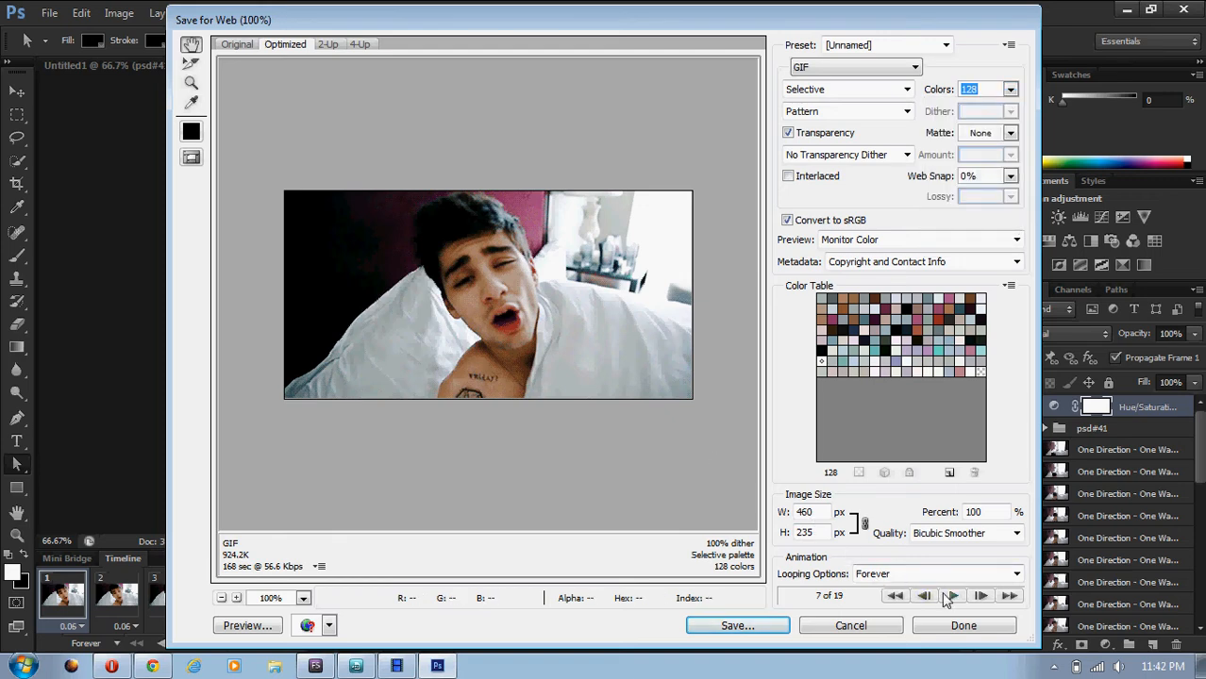
Preview the 128-colour forever-looping GIF animation and start saving it
click(951, 596)
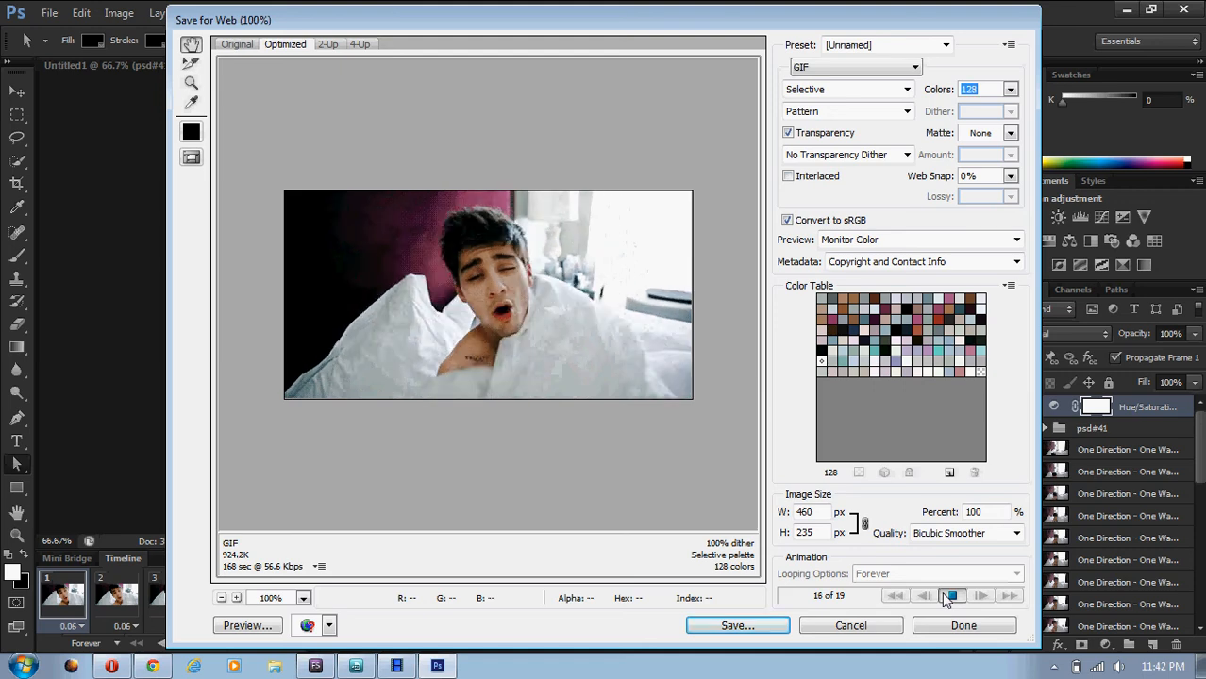
click(925, 596)
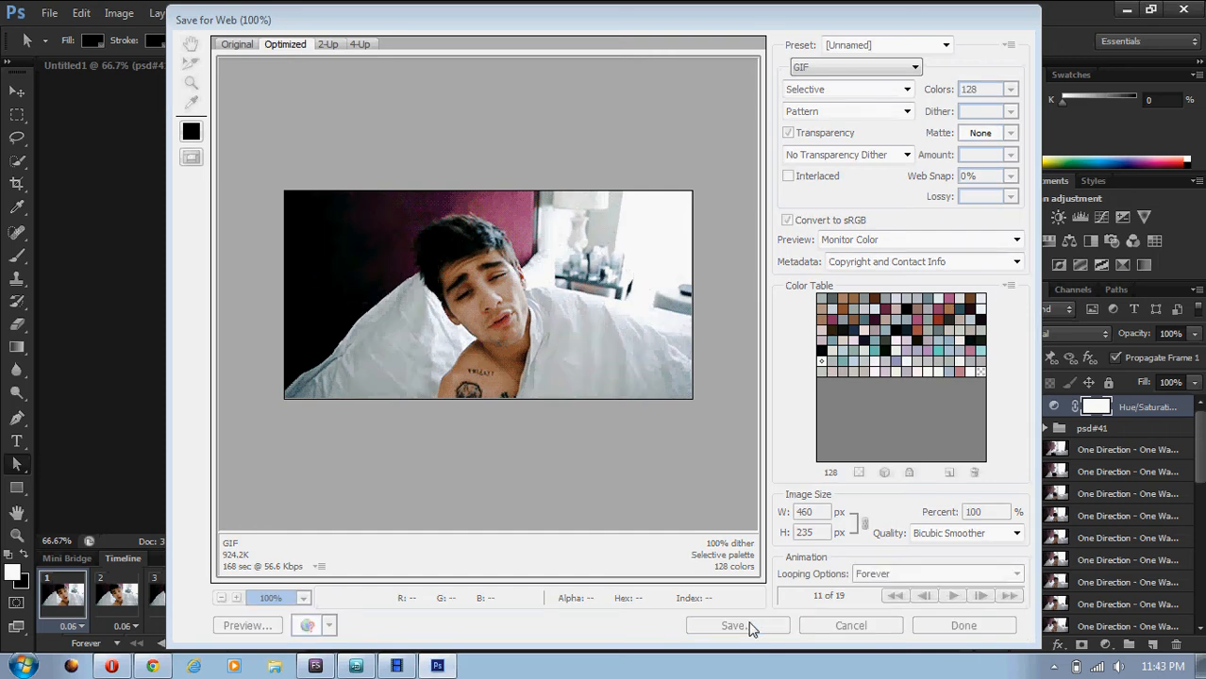
click(736, 626)
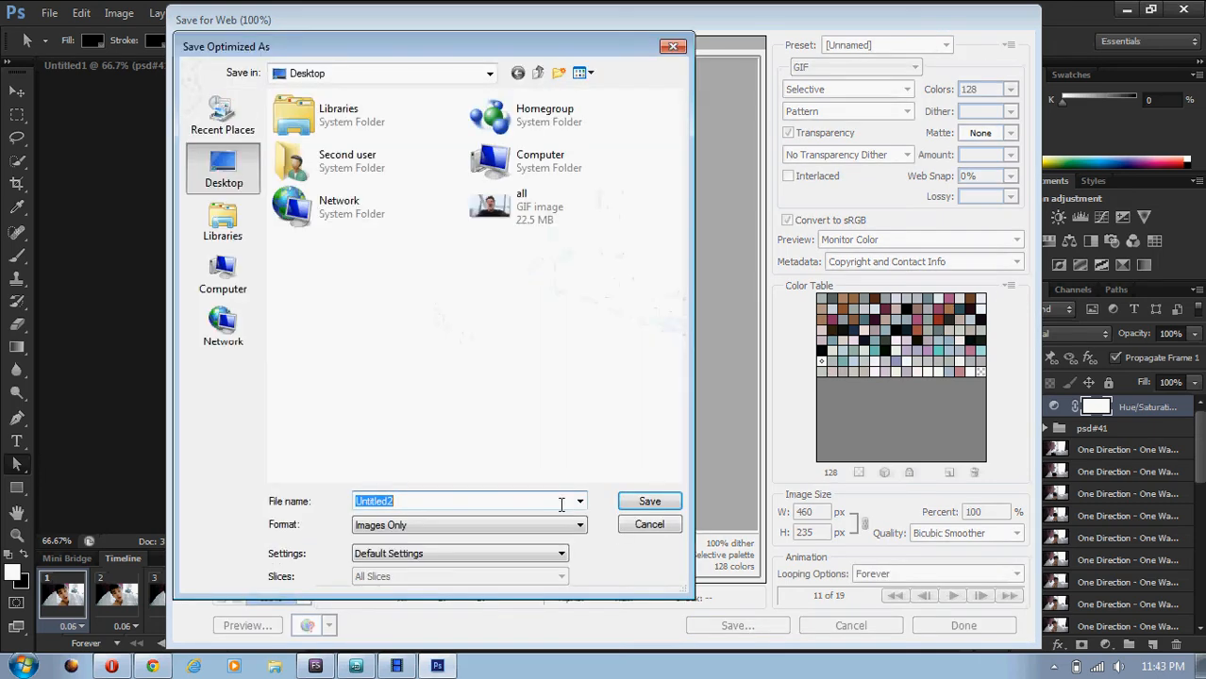
Save the optimized GIF to the Desktop as 'zayn'
text(zayn)
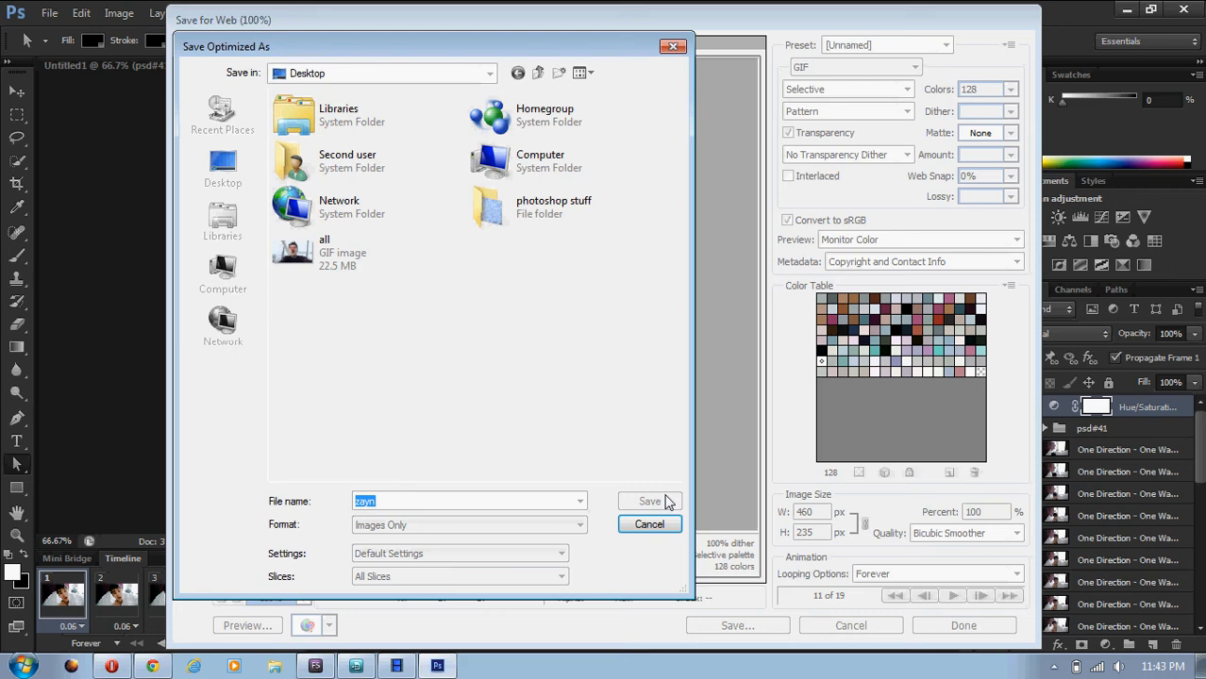
click(649, 525)
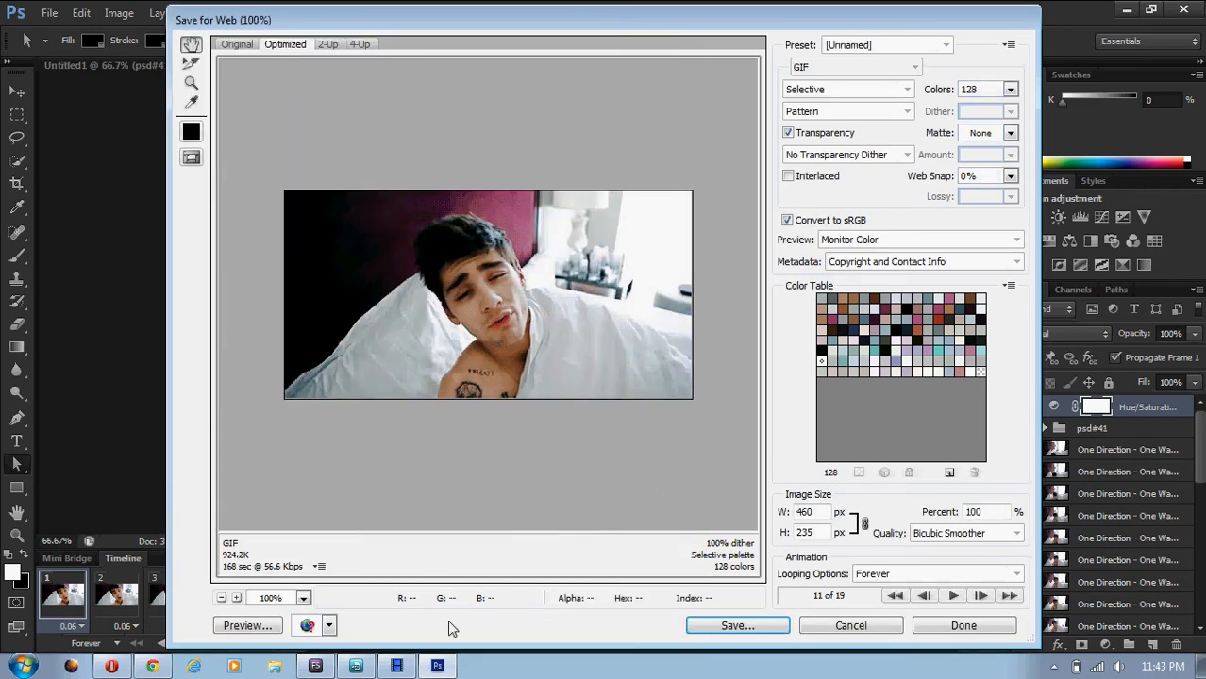